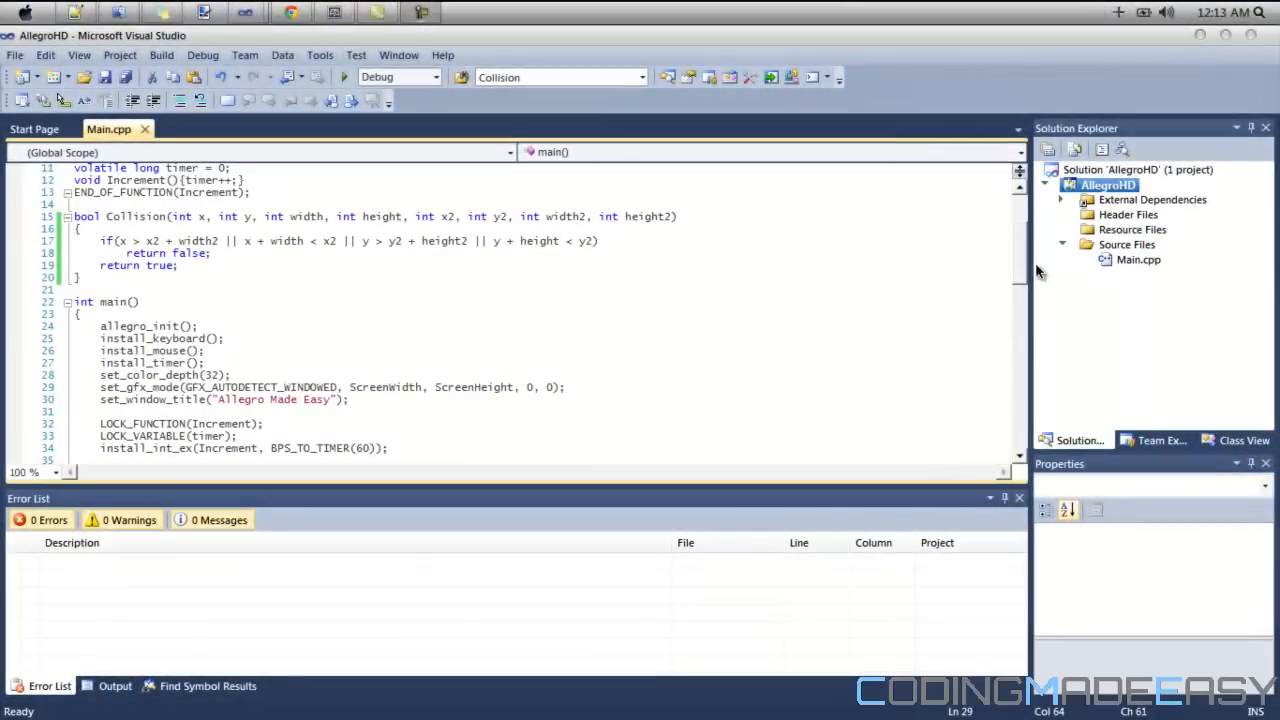
Step: Change the header comment's tutorial number from 24 to 25, titled Bounding Box Collision
{"action": "scroll", "scroll_direction": "up", "scroll_amount": 3}
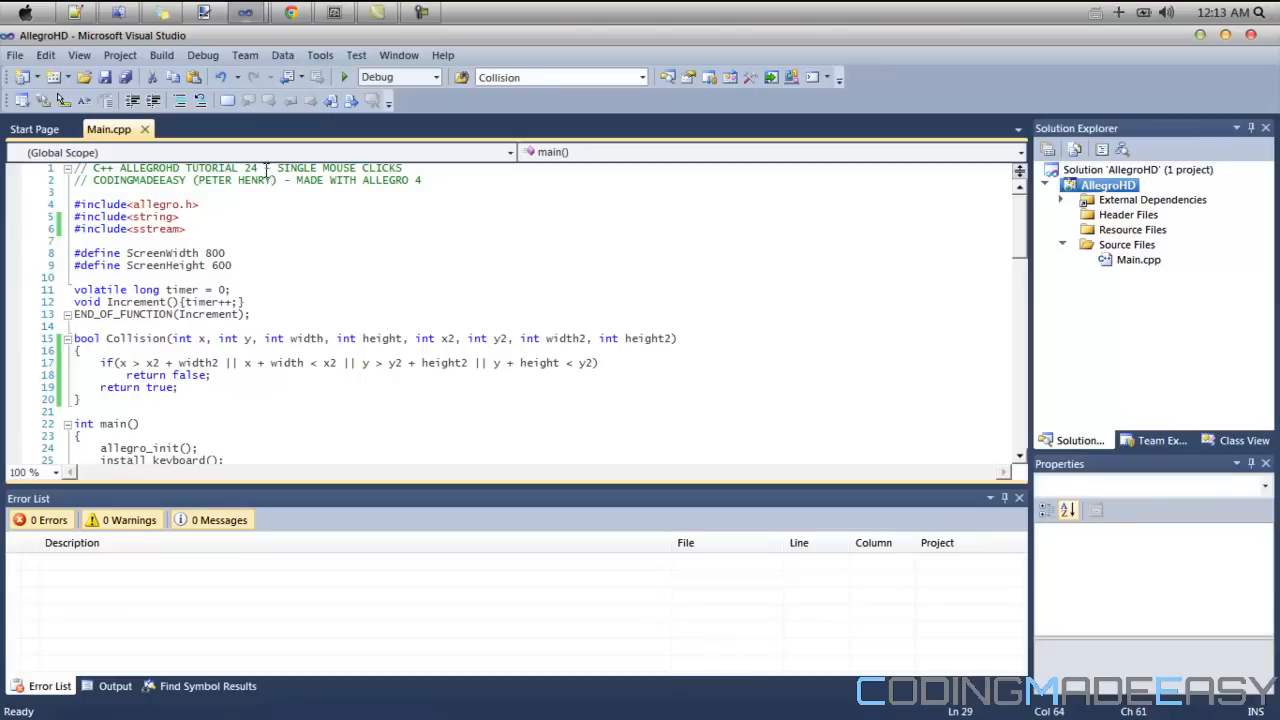
{"action": "type", "text": "25"}
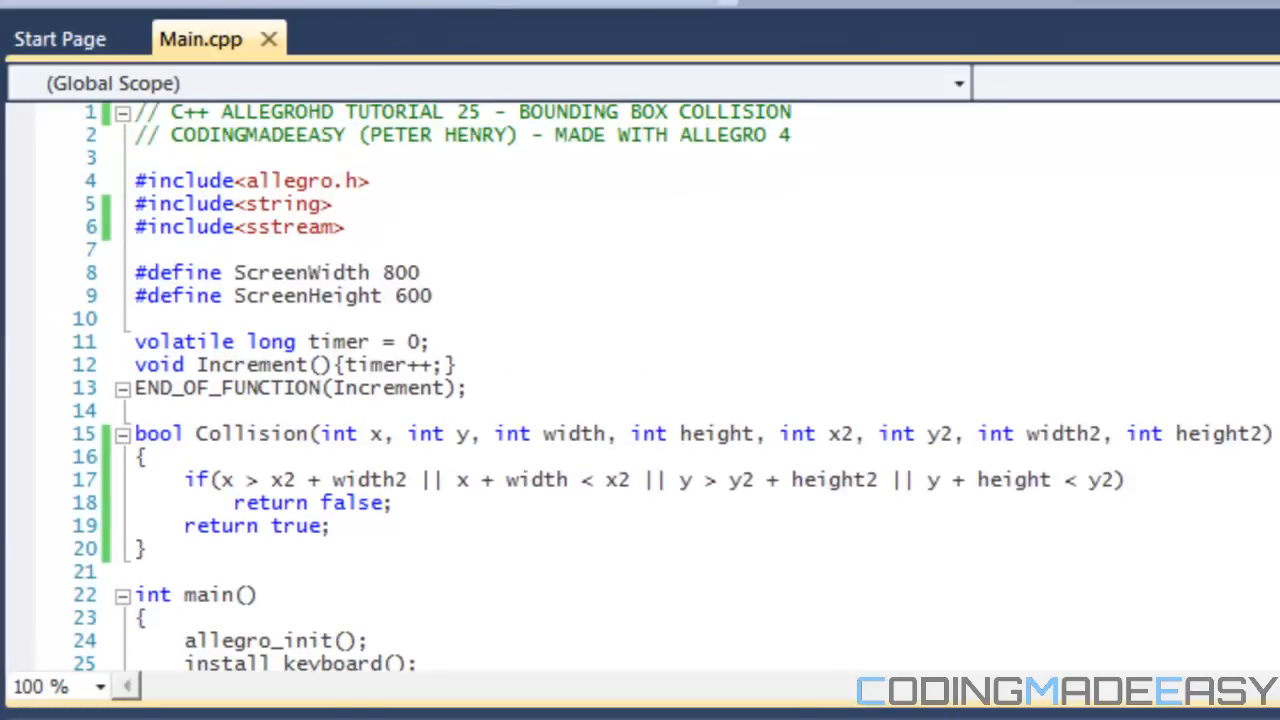
{"action": "left_click", "coordinate": [792, 112]}
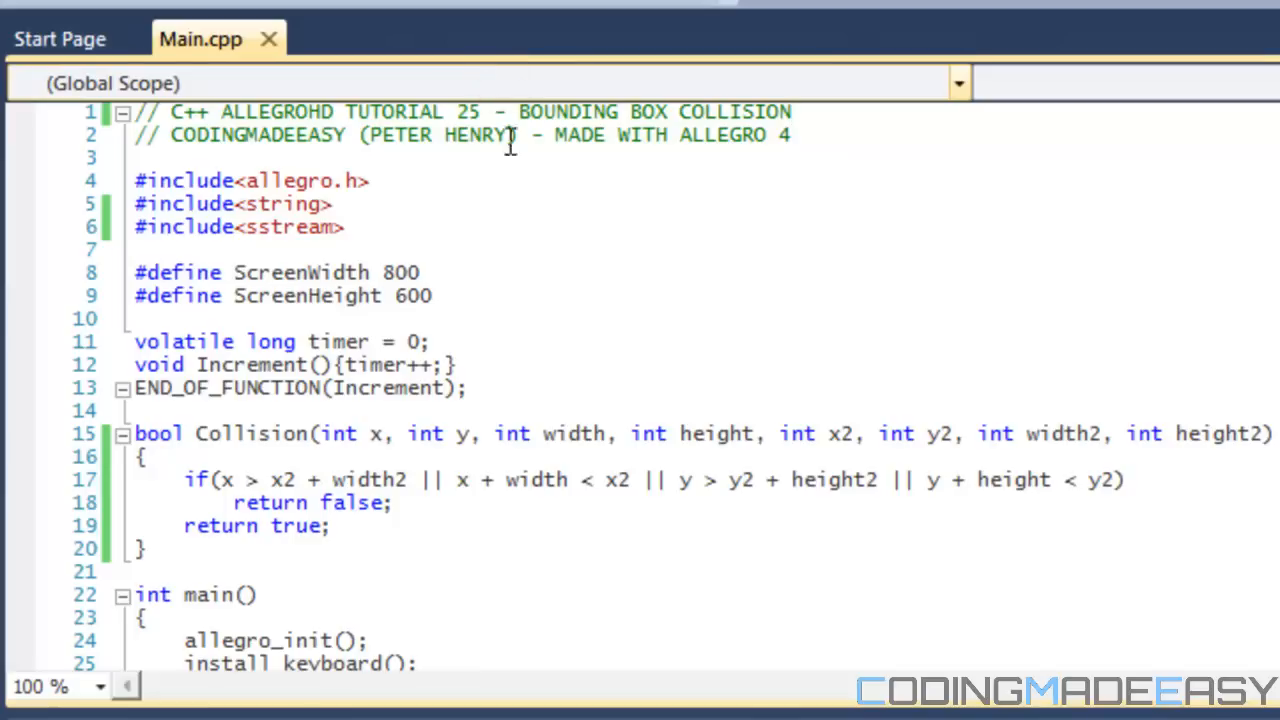
{"action": "mouse_move", "coordinate": [760, 584]}
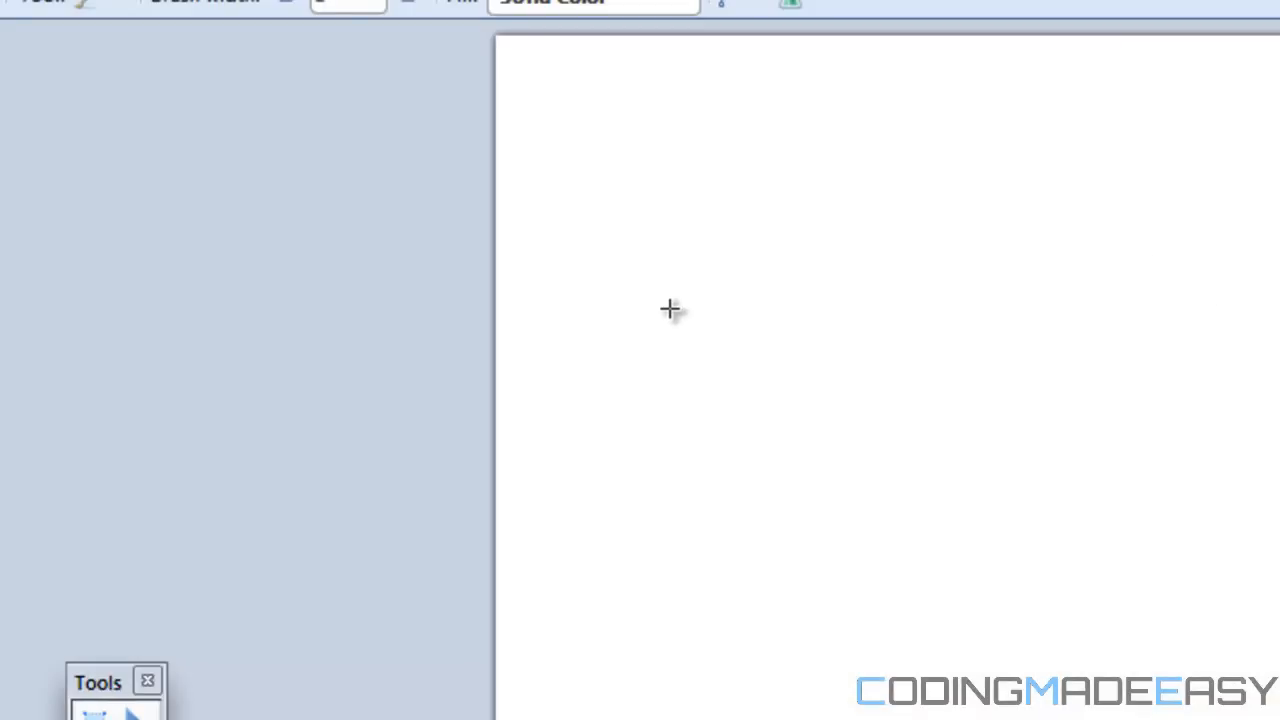
{"action": "mouse_move", "coordinate": [712, 492]}
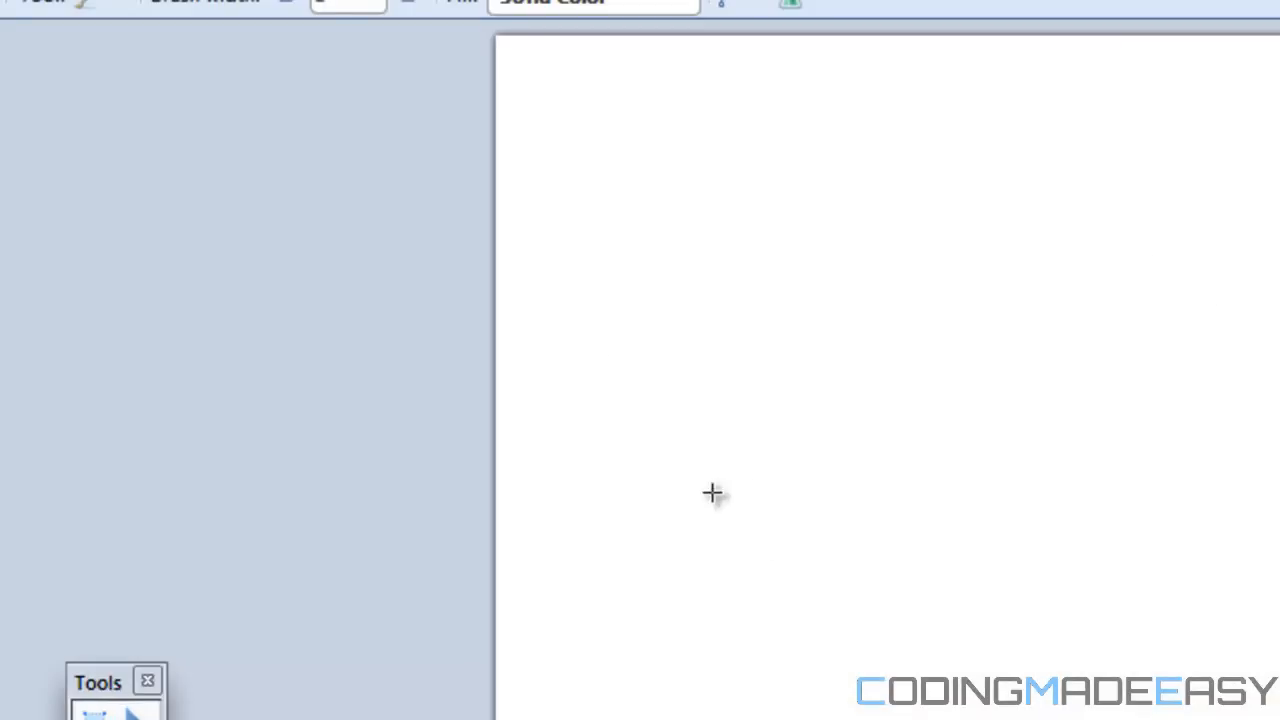
{"action": "mouse_move", "coordinate": [688, 444]}
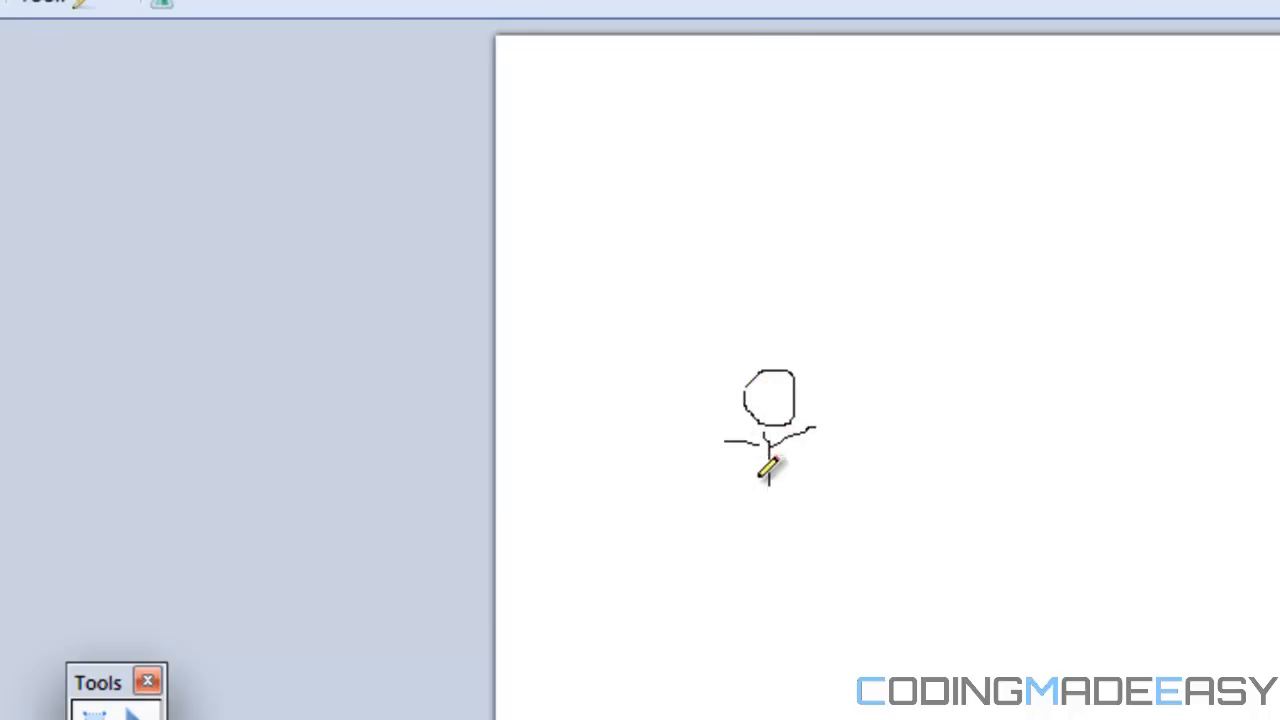
Step: Draw the stick figure's two legs, then a tall hand-drawn box to its right
{"action": "left_click_drag", "start_coordinate": [768, 456], "coordinate": [736, 504]}
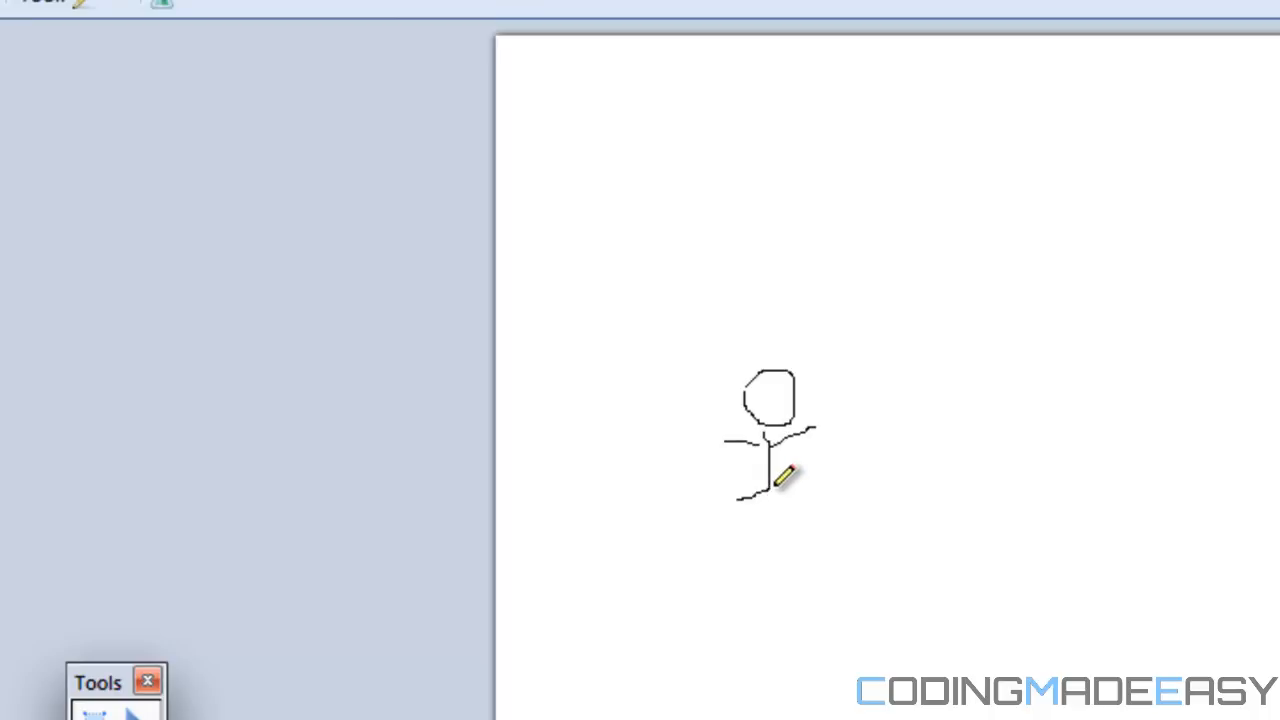
{"action": "left_click_drag", "start_coordinate": [780, 476], "coordinate": [800, 490]}
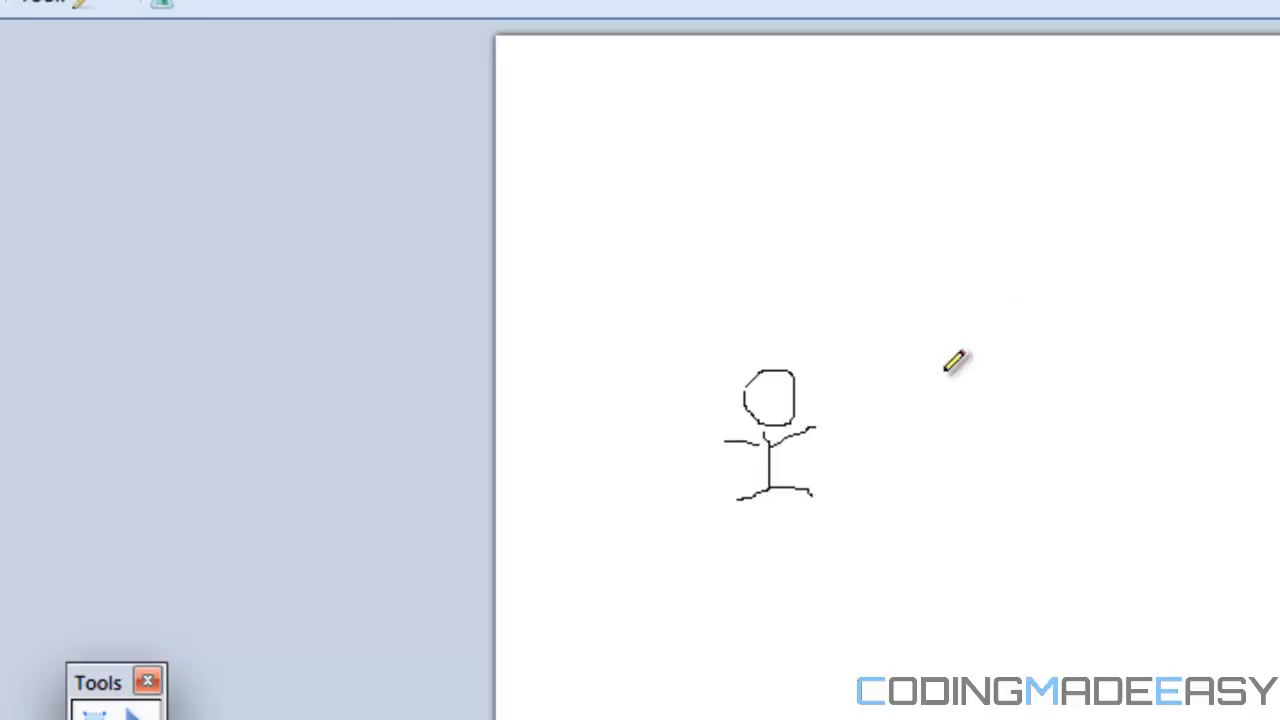
{"action": "mouse_move", "coordinate": [380, 568]}
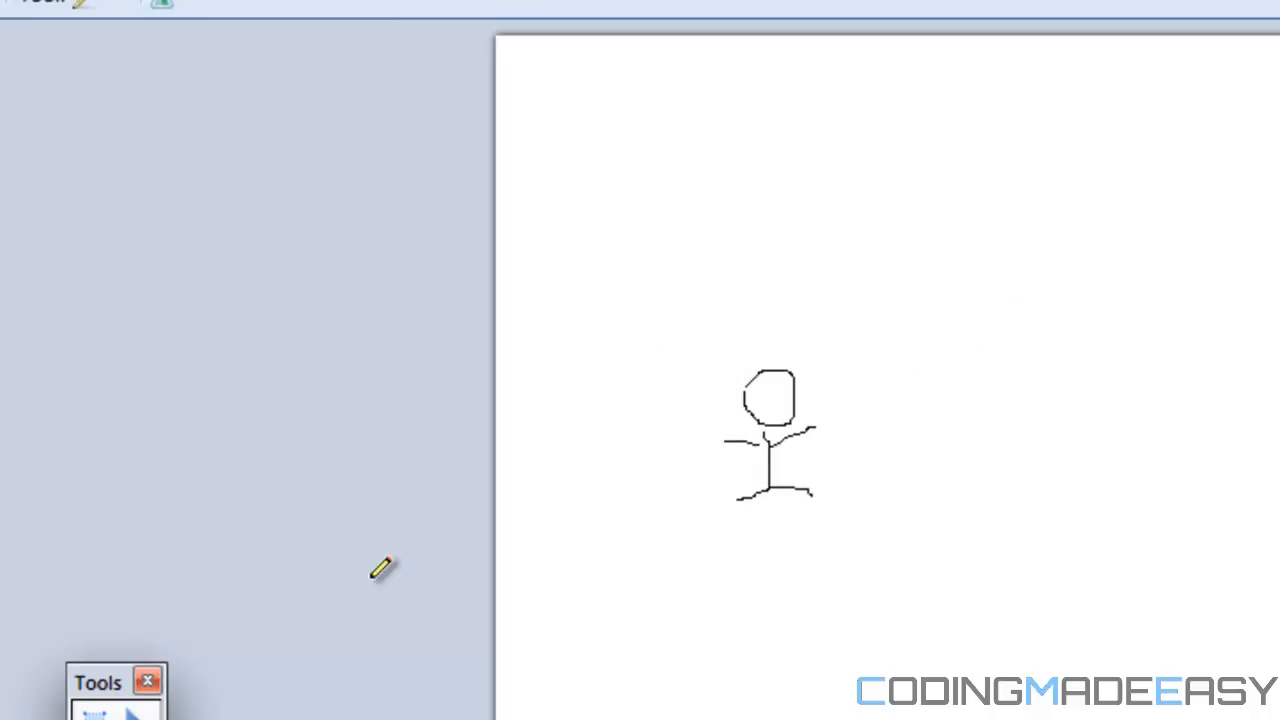
{"action": "mouse_move", "coordinate": [1104, 316]}
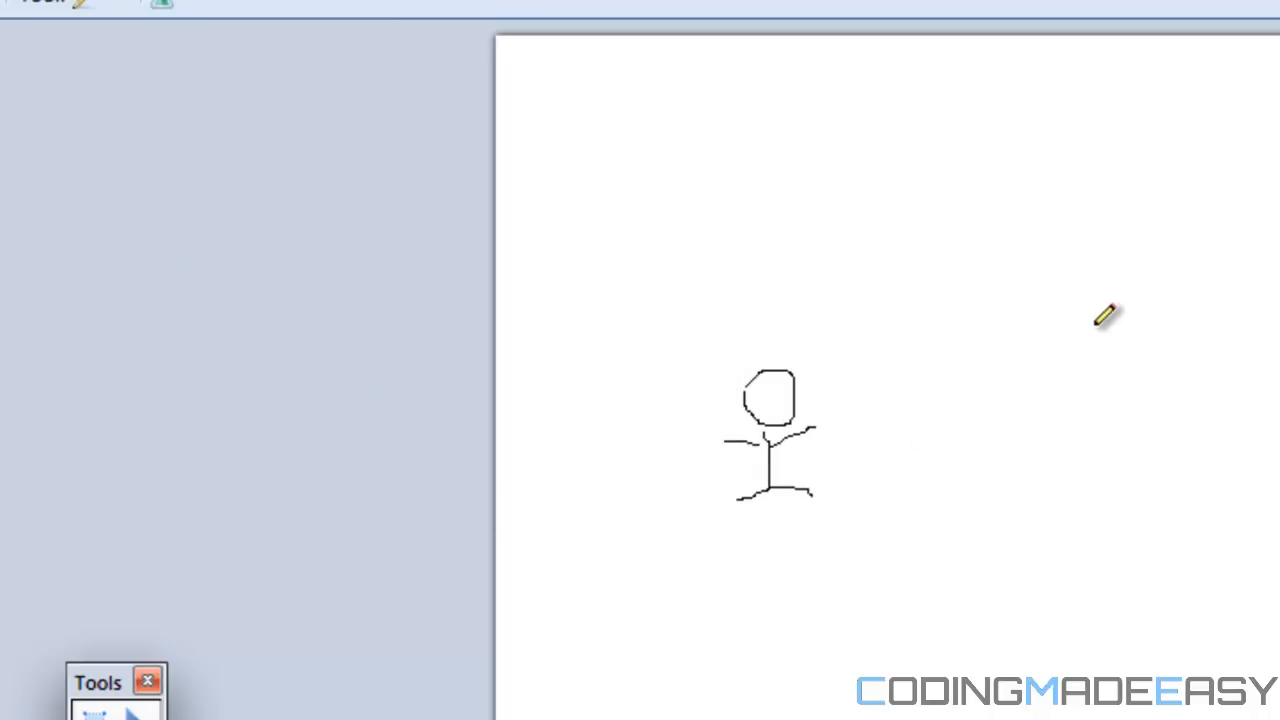
{"action": "mouse_move", "coordinate": [1060, 224]}
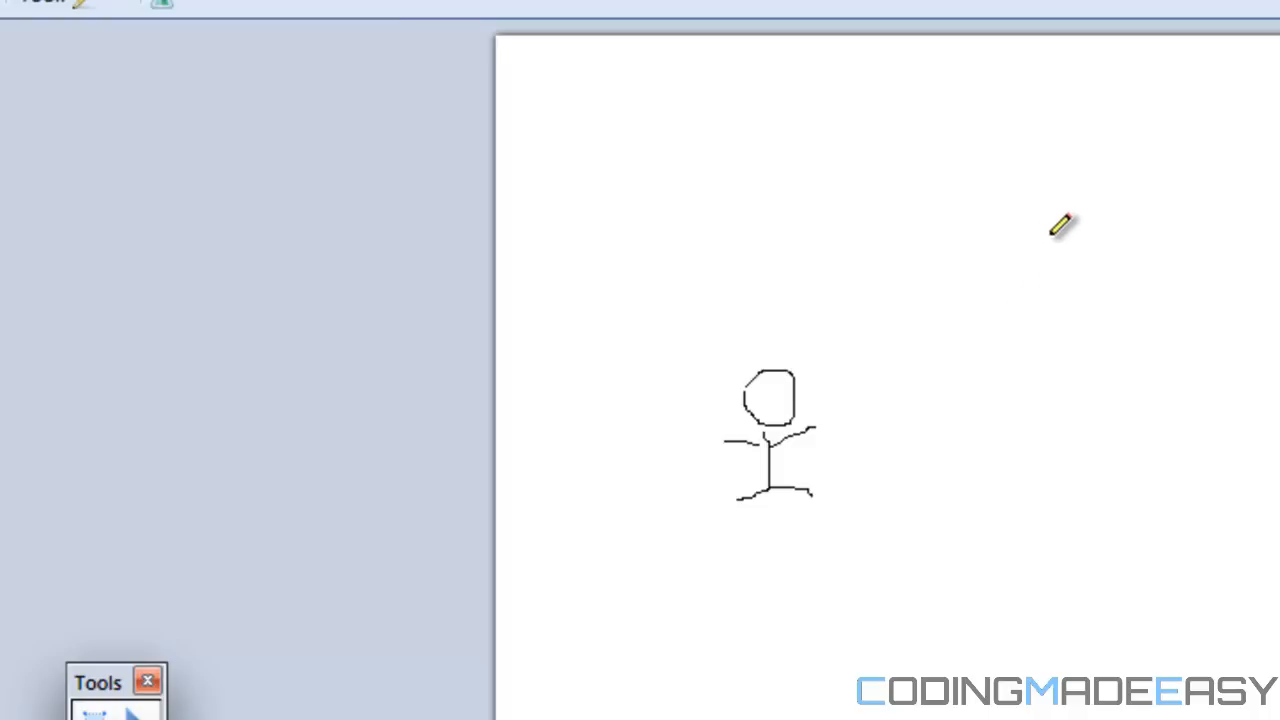
{"action": "mouse_move", "coordinate": [1038, 304]}
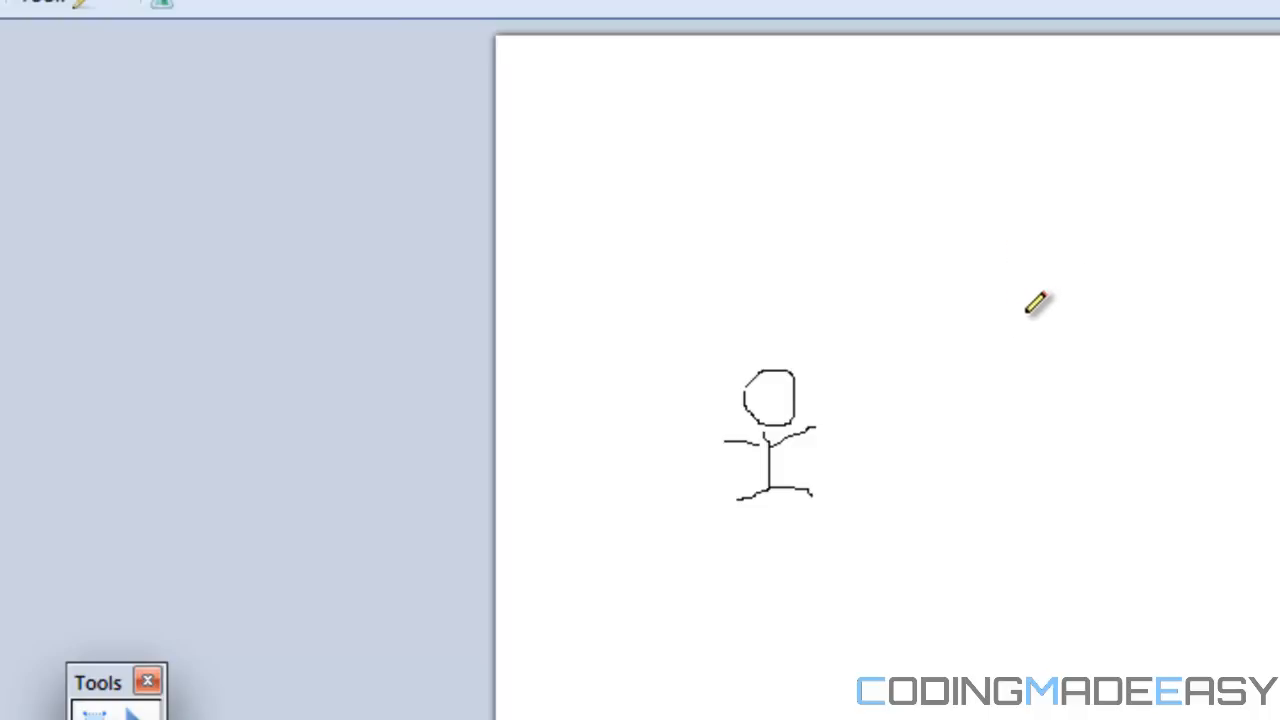
{"action": "mouse_move", "coordinate": [1020, 276]}
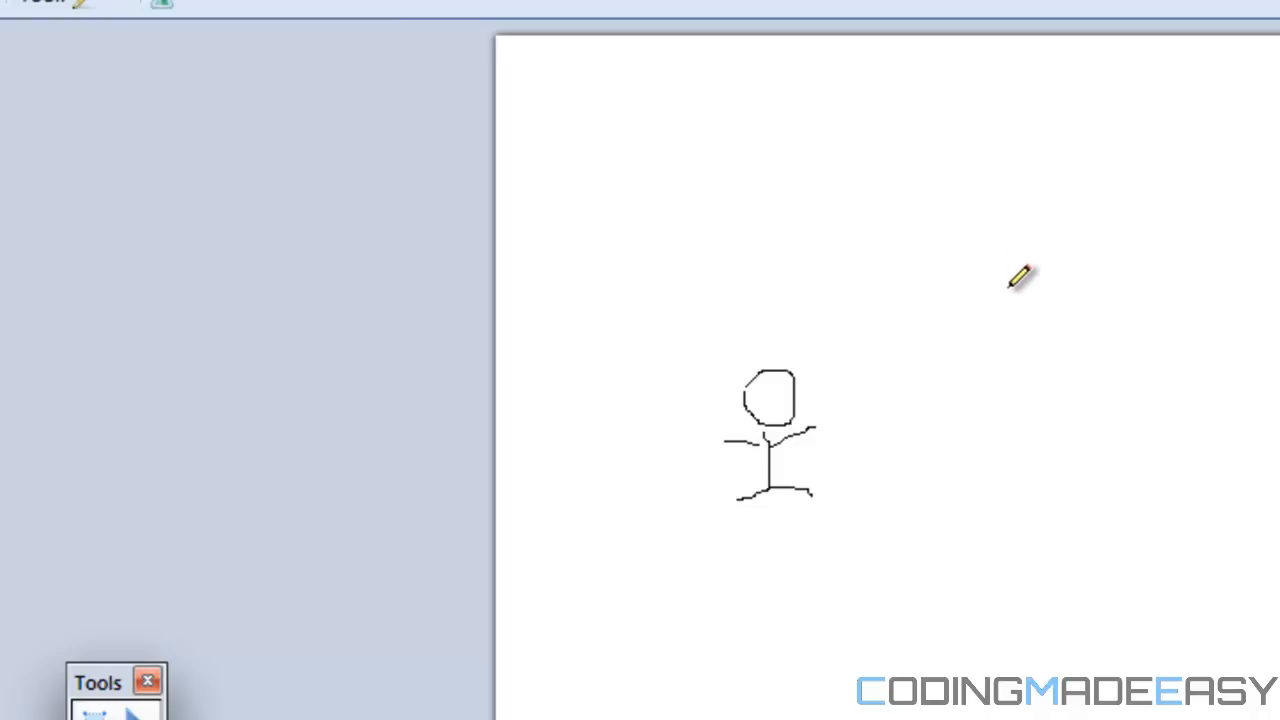
{"action": "left_click_drag", "start_coordinate": [1024, 280], "coordinate": [1036, 500]}
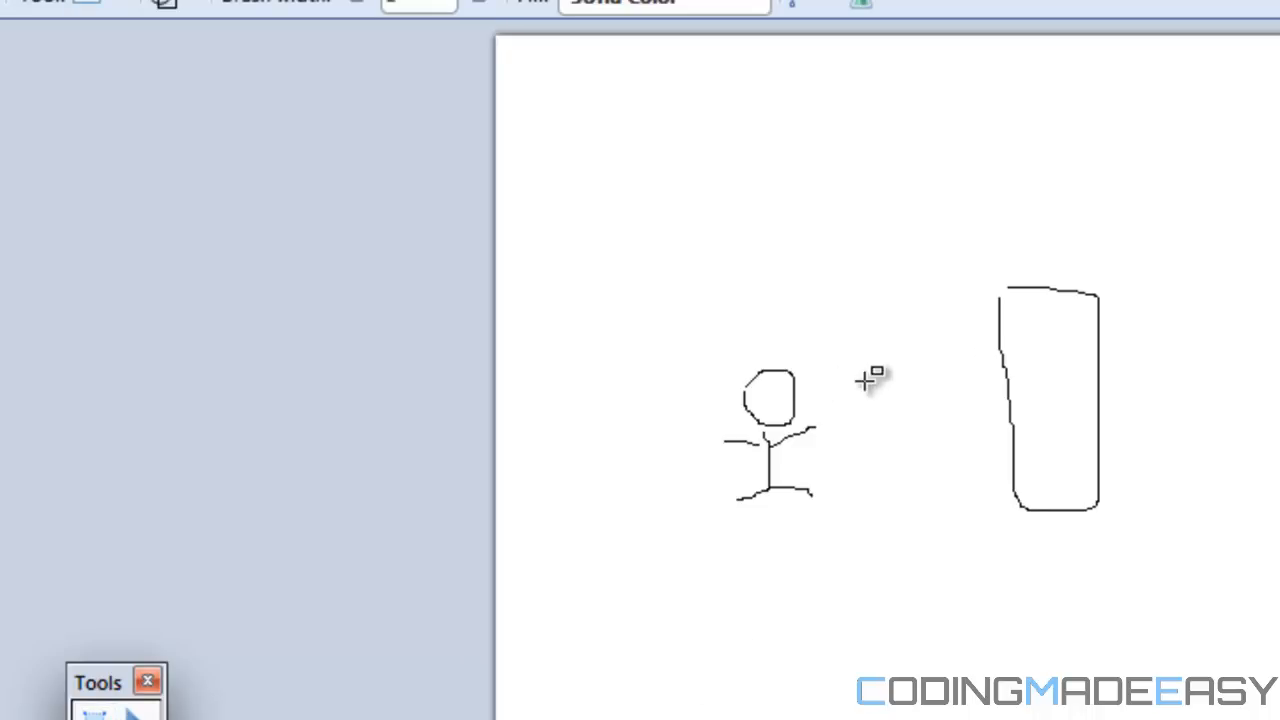
{"action": "mouse_move", "coordinate": [984, 404]}
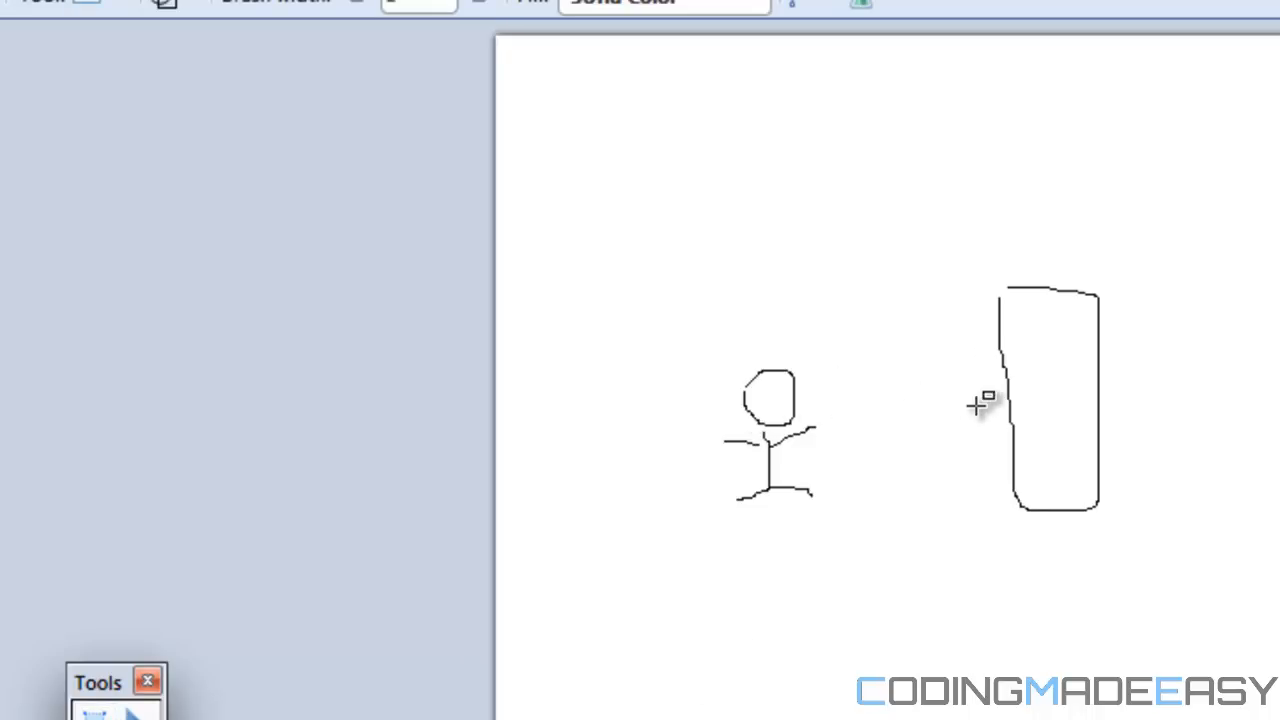
{"action": "mouse_move", "coordinate": [878, 372]}
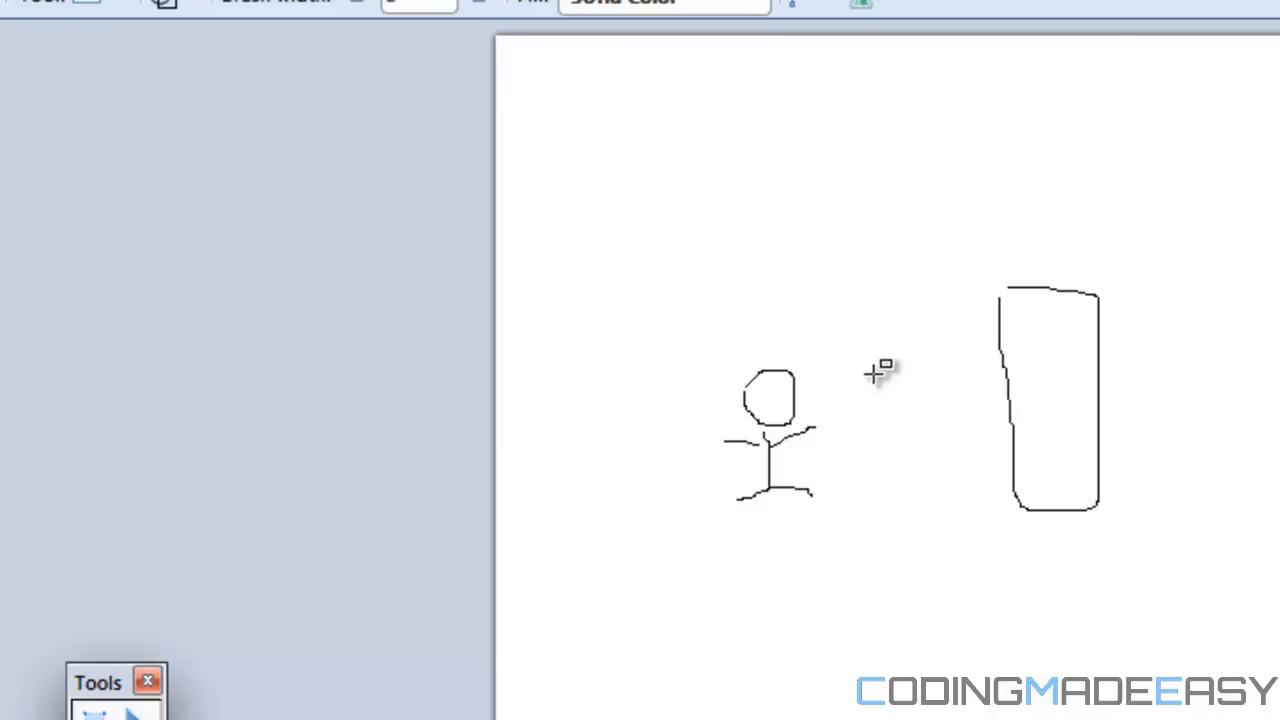
{"action": "mouse_move", "coordinate": [108, 24]}
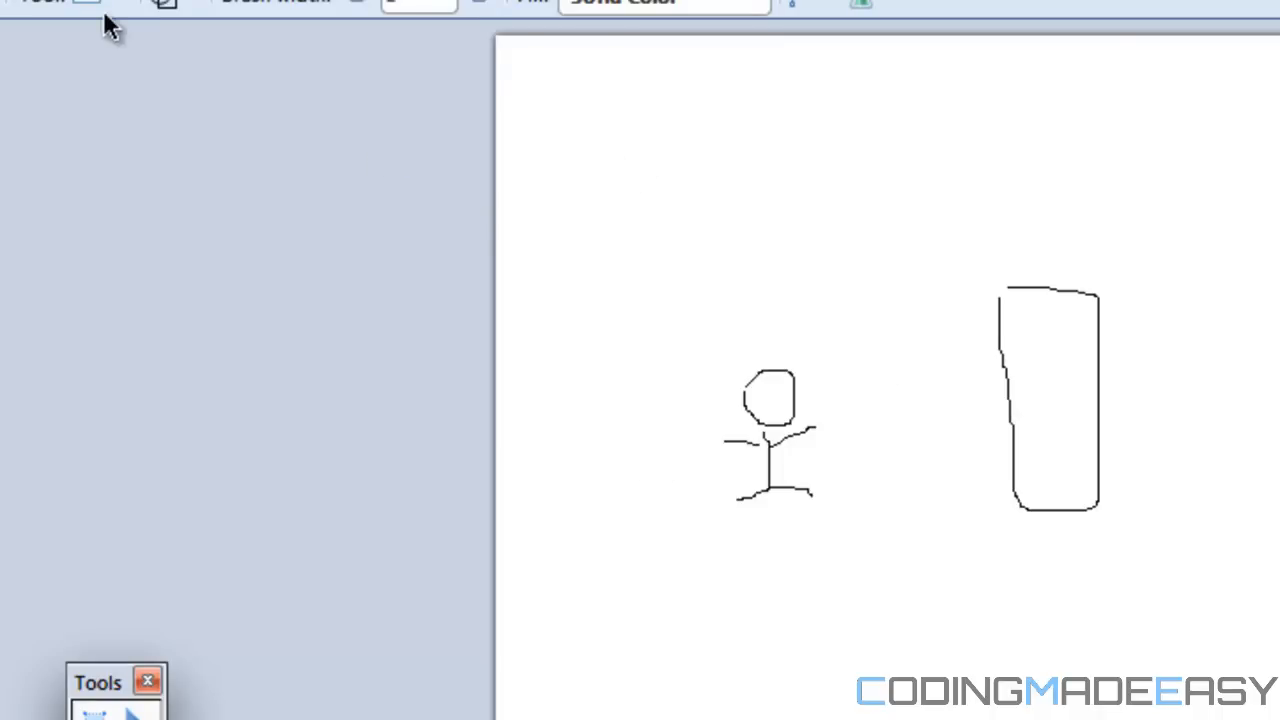
{"action": "mouse_move", "coordinate": [520, 184]}
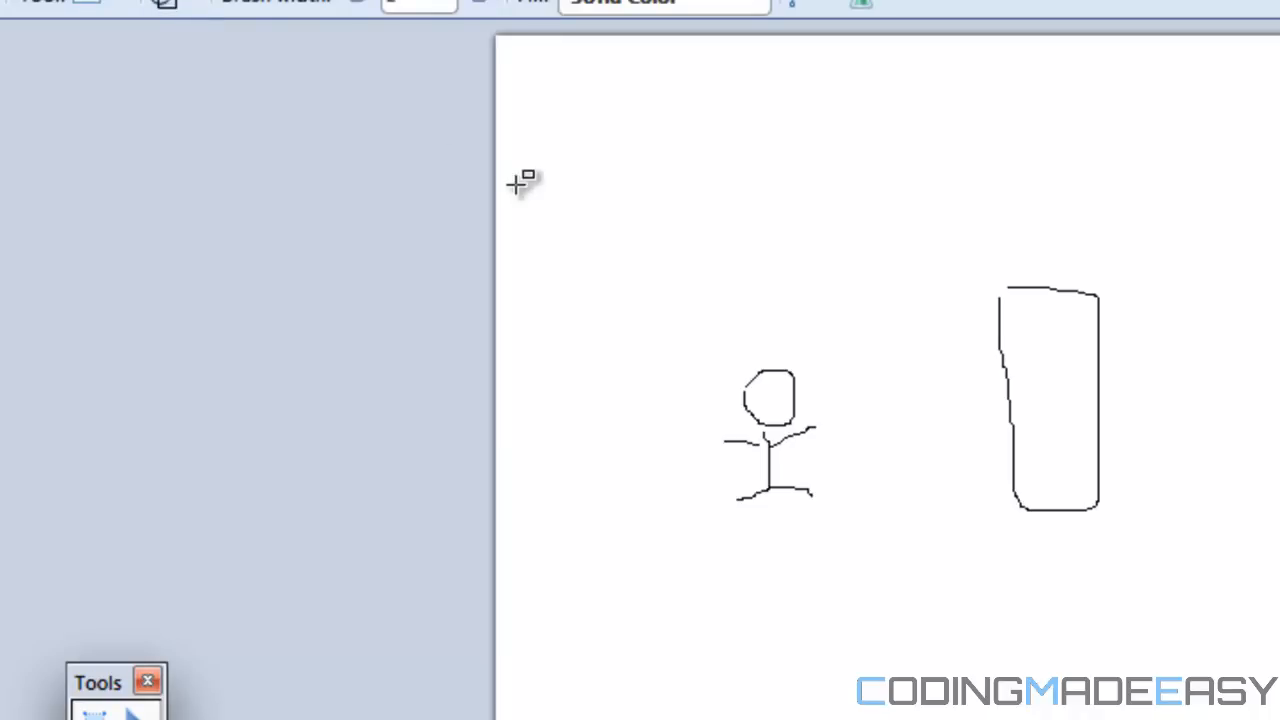
{"action": "mouse_move", "coordinate": [748, 360]}
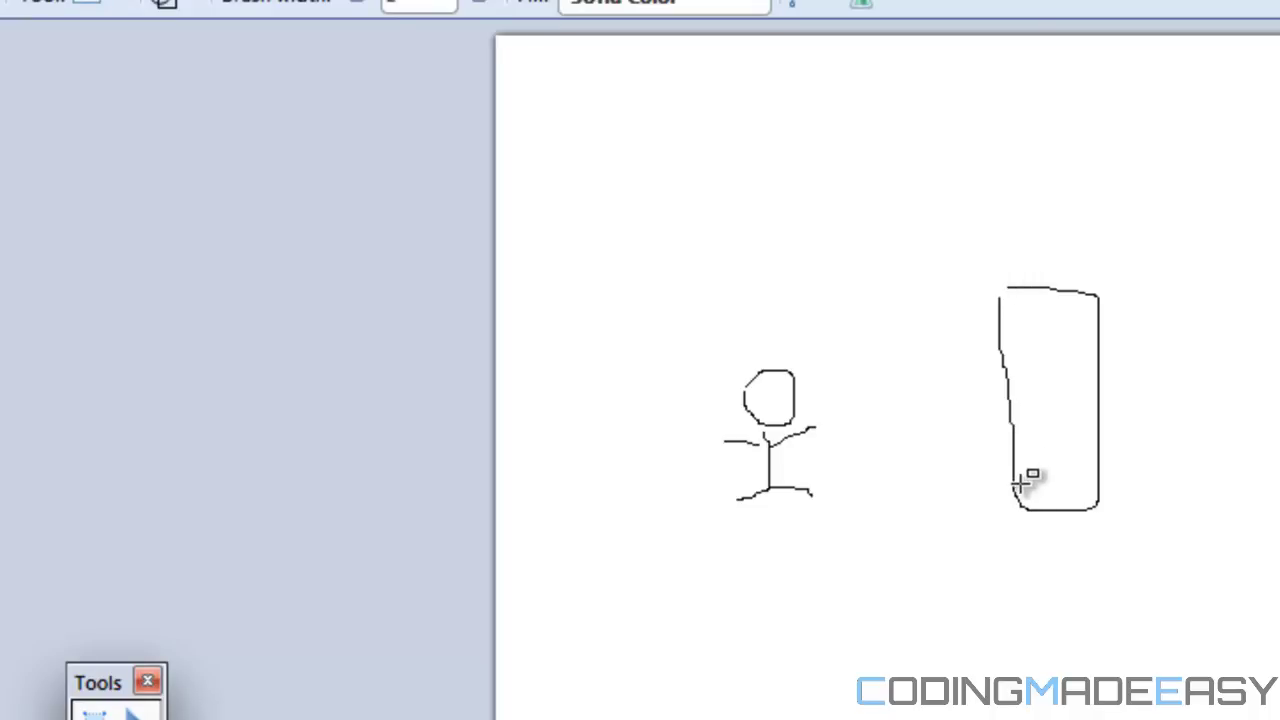
{"action": "mouse_move", "coordinate": [756, 376]}
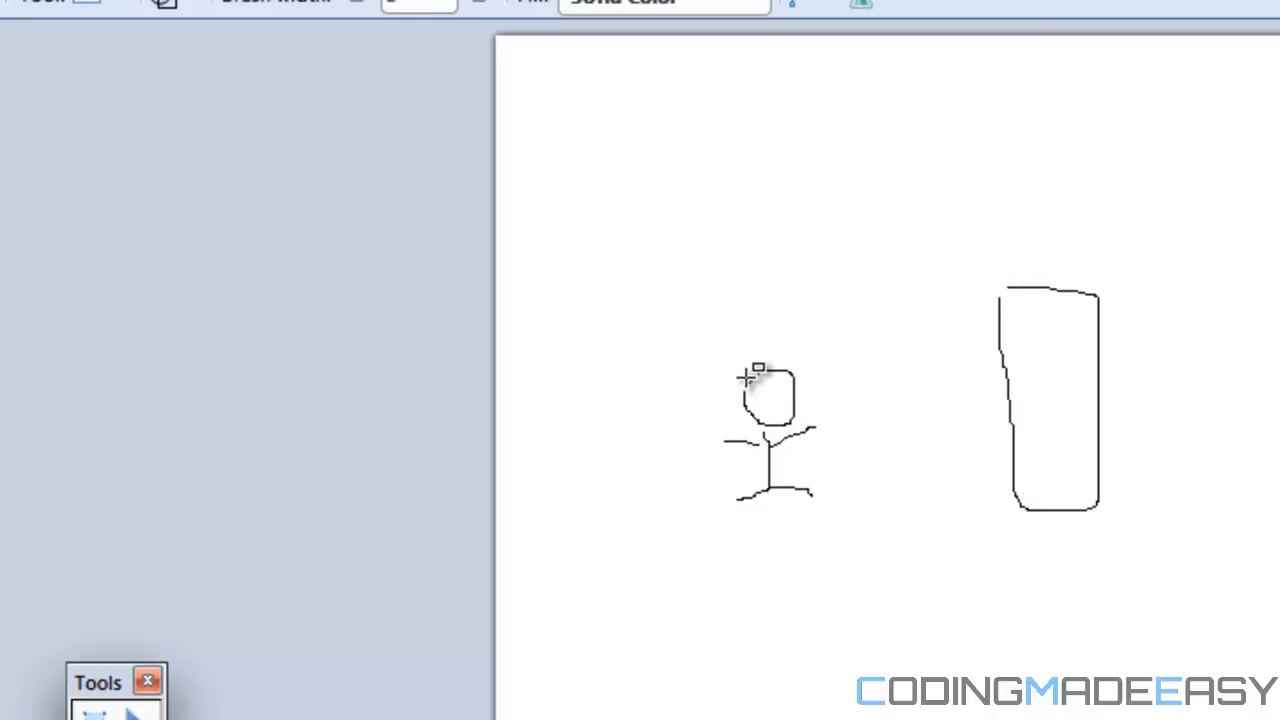
{"action": "mouse_move", "coordinate": [712, 352]}
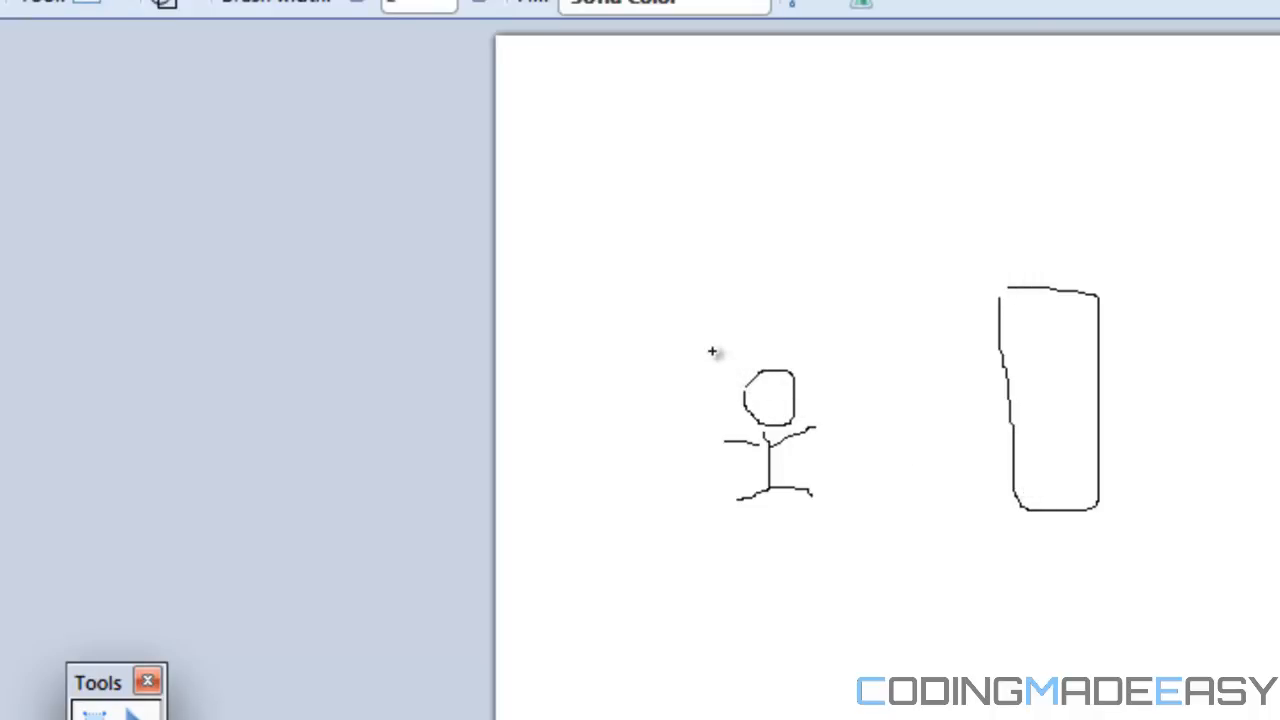
Step: Draw bounding rectangles around the stick figure and around the tall shape on the right
{"action": "left_click_drag", "start_coordinate": [712, 350], "coordinate": [822, 516]}
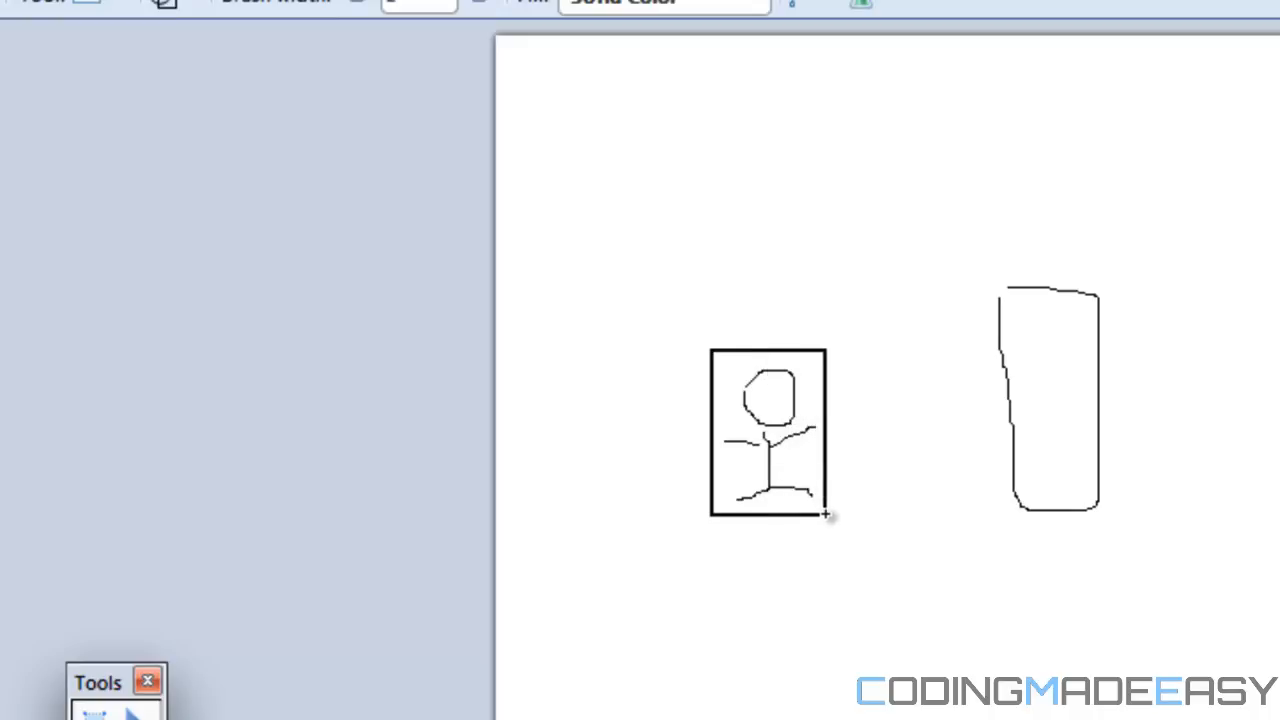
{"action": "mouse_move", "coordinate": [836, 378]}
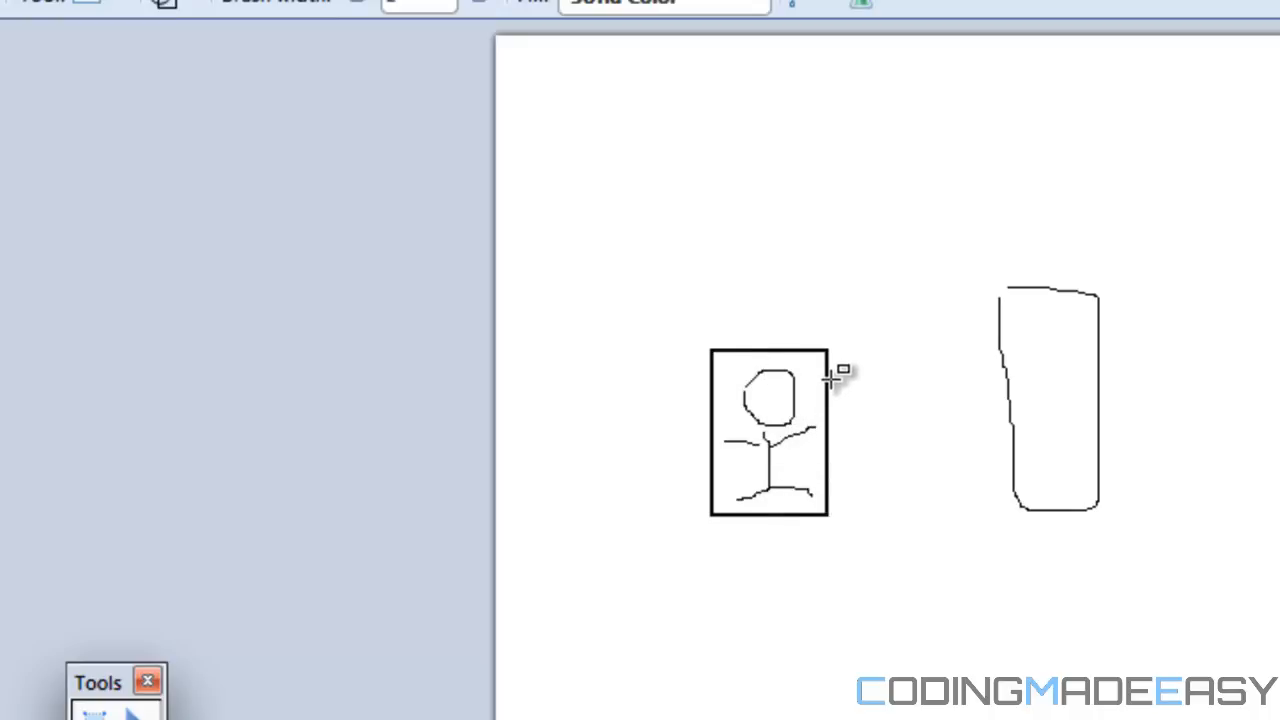
{"action": "mouse_move", "coordinate": [896, 424]}
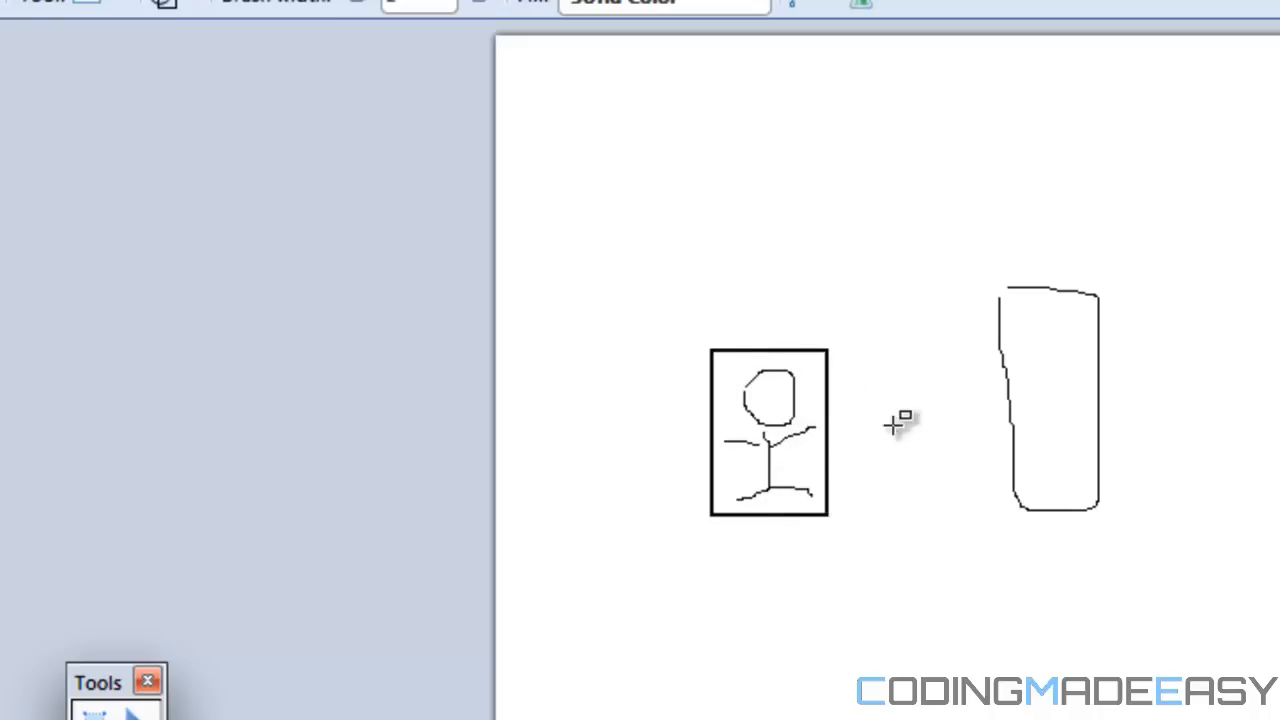
{"action": "left_click_drag", "start_coordinate": [1004, 296], "coordinate": [1010, 440]}
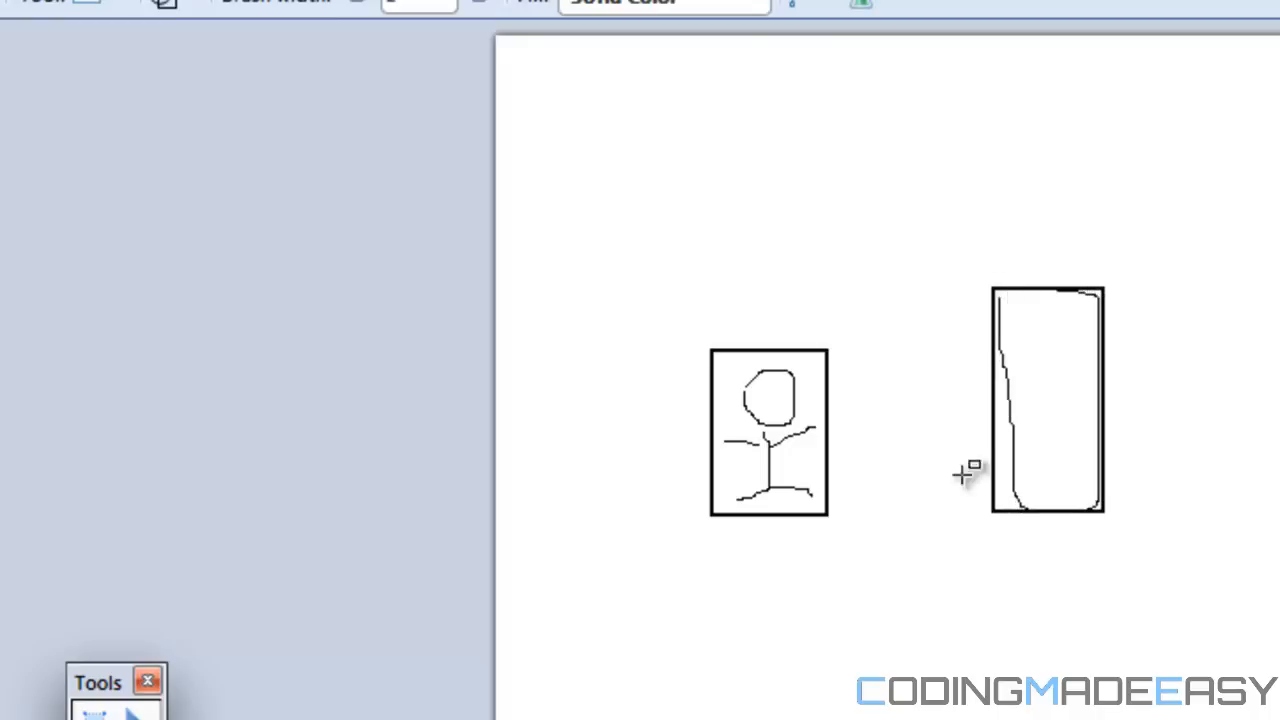
{"action": "mouse_move", "coordinate": [990, 424]}
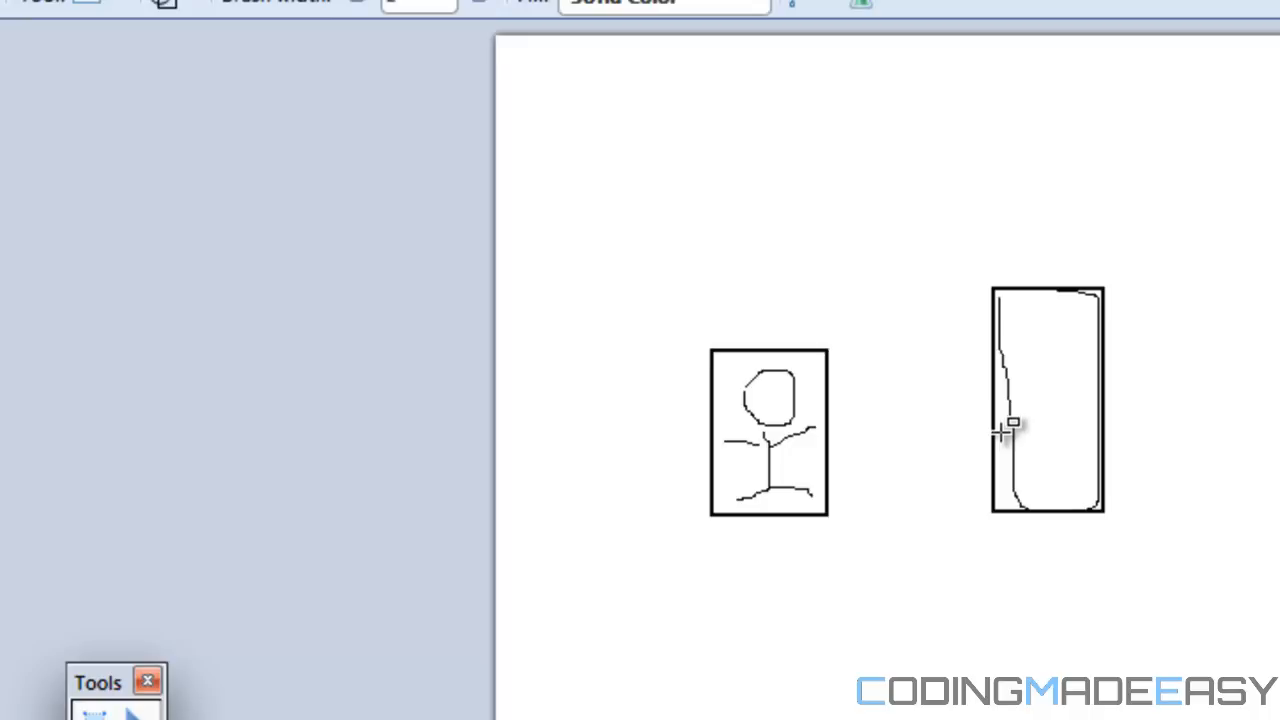
{"action": "mouse_move", "coordinate": [816, 480]}
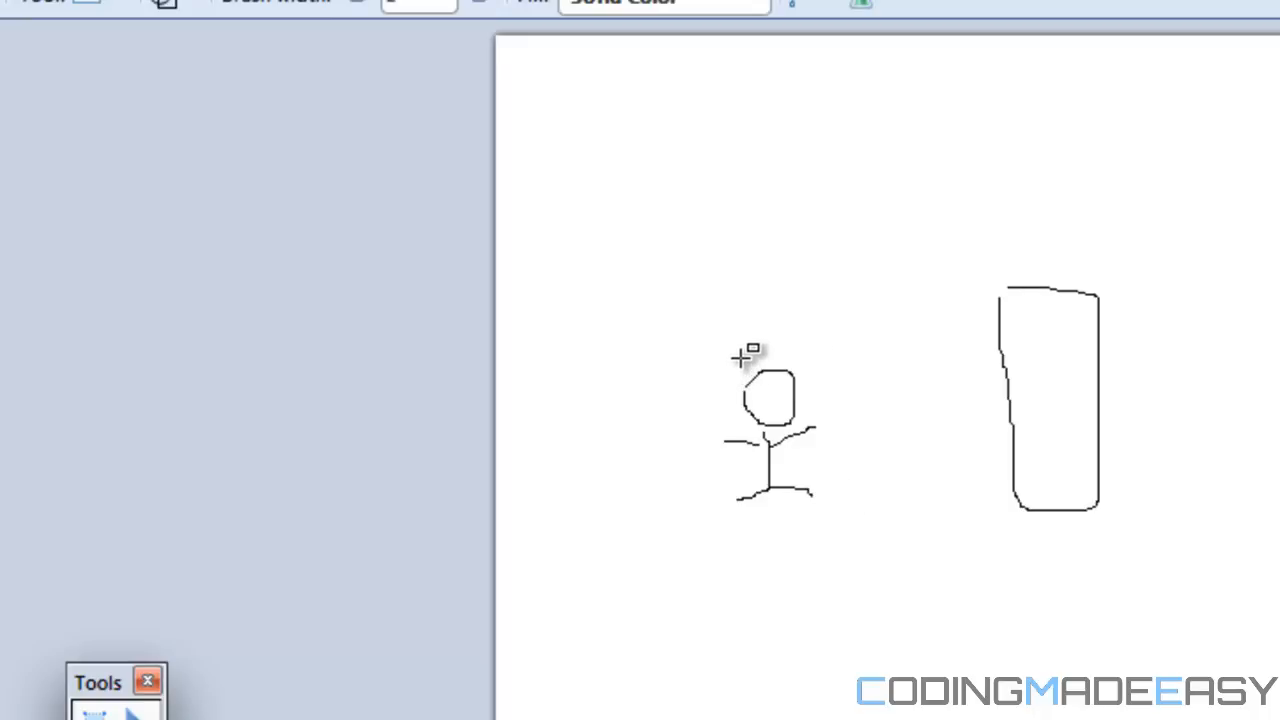
{"action": "mouse_move", "coordinate": [736, 358]}
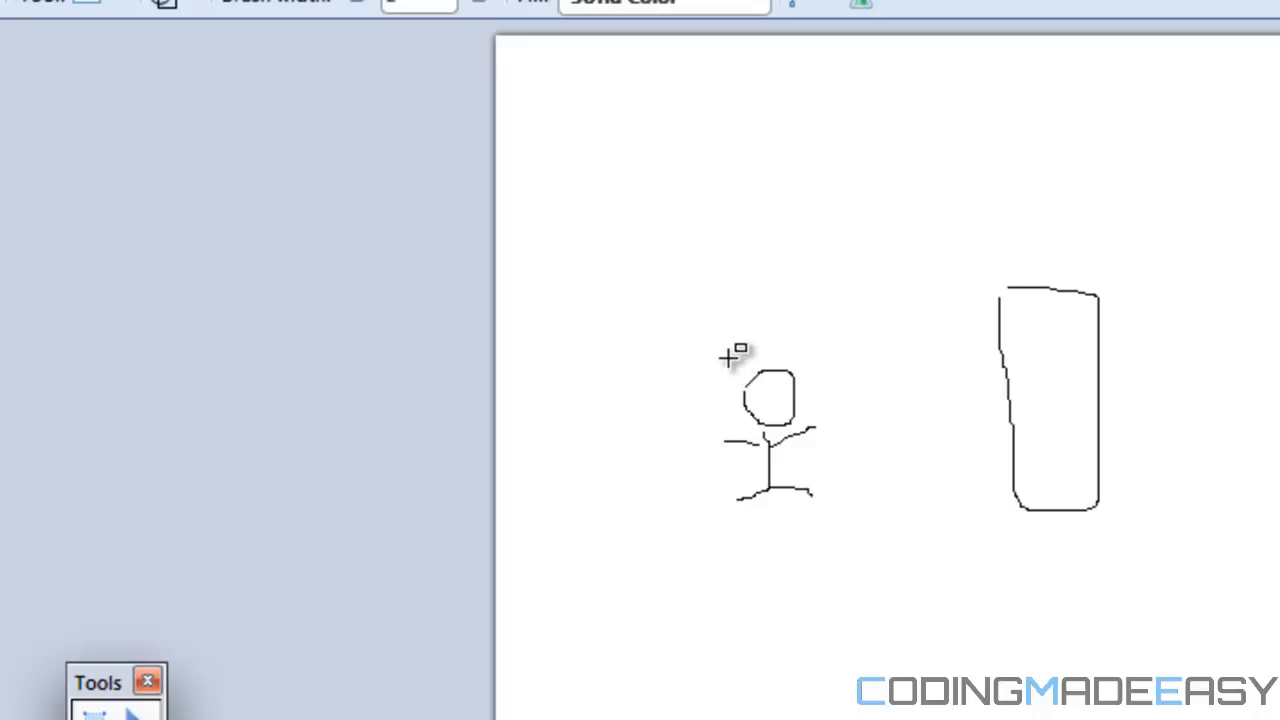
Step: Draw a narrower bounding rectangle around the stick figure, its arms poking past the edges
{"action": "left_click_drag", "start_coordinate": [728, 356], "coordinate": [764, 488]}
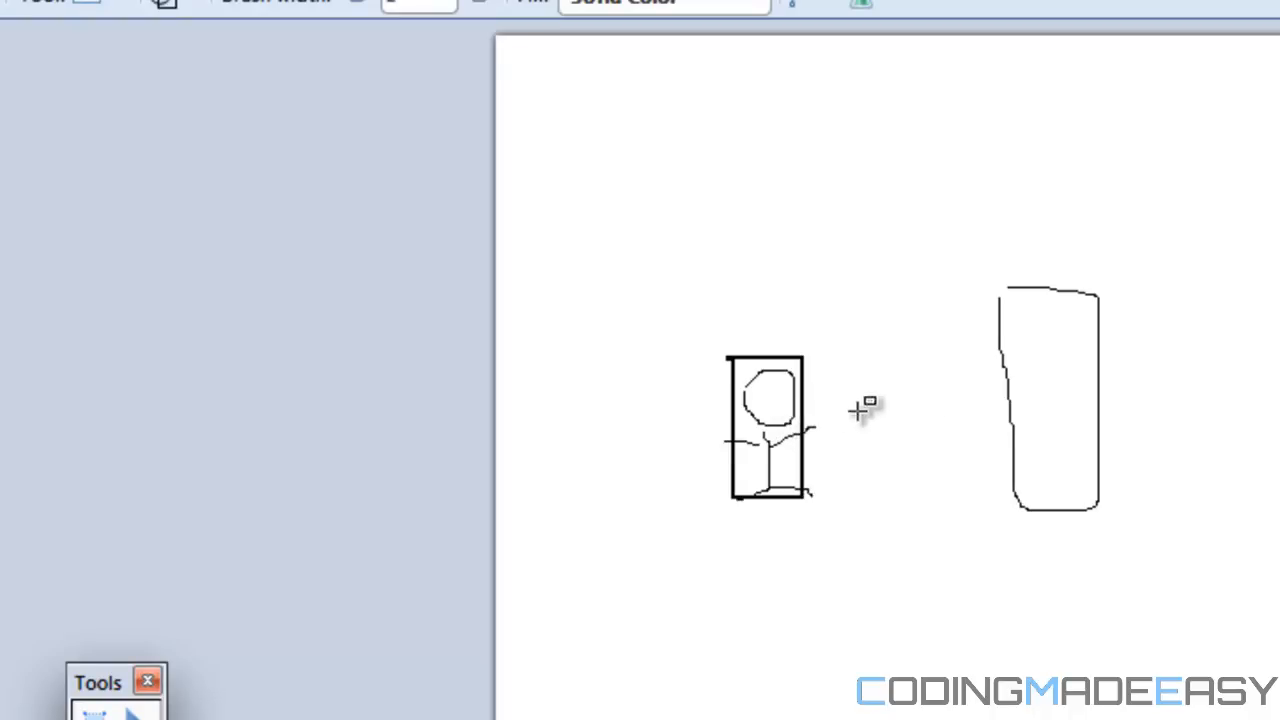
{"action": "mouse_move", "coordinate": [978, 424]}
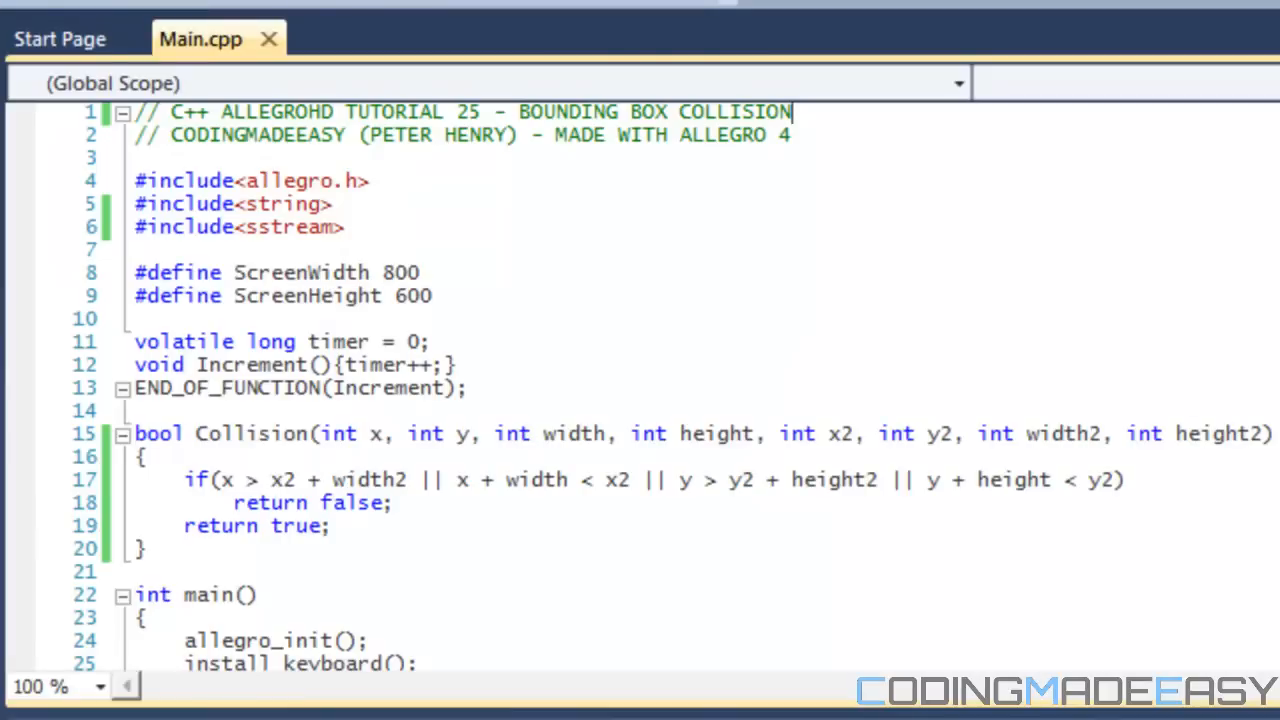
{"action": "scroll", "scroll_direction": "down", "scroll_amount": 3}
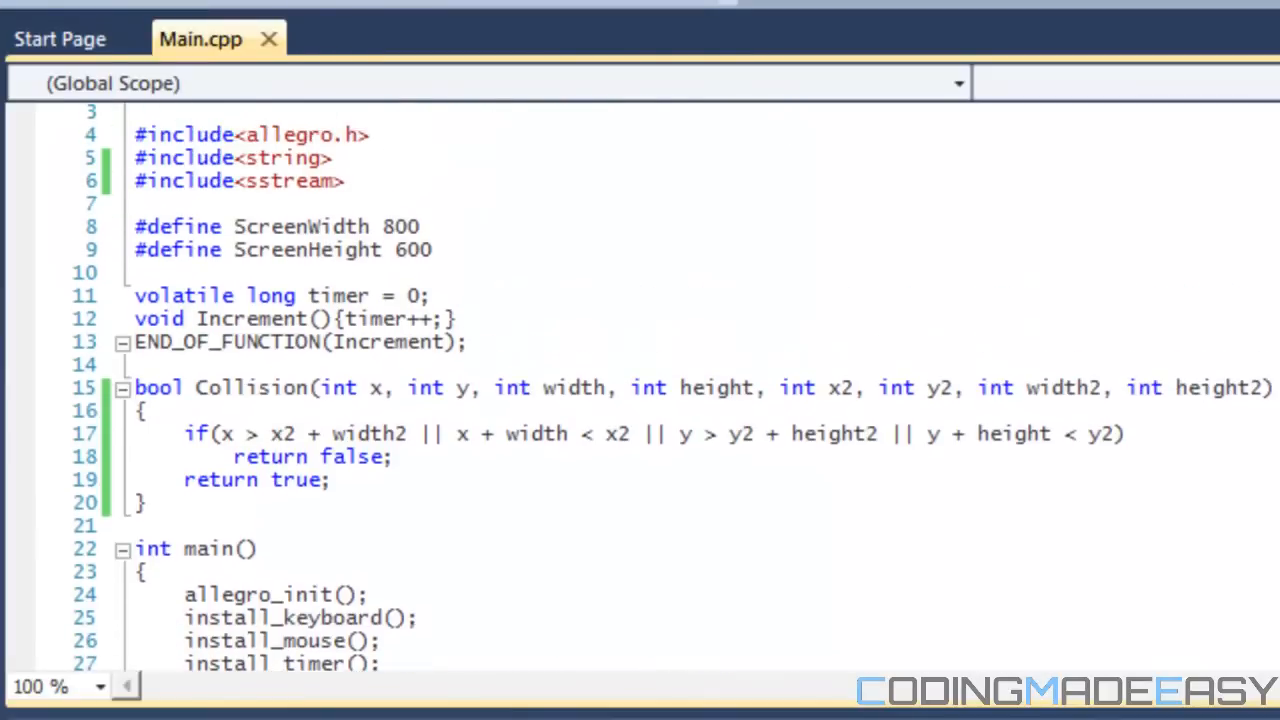
{"action": "scroll", "scroll_direction": "up", "scroll_amount": 3}
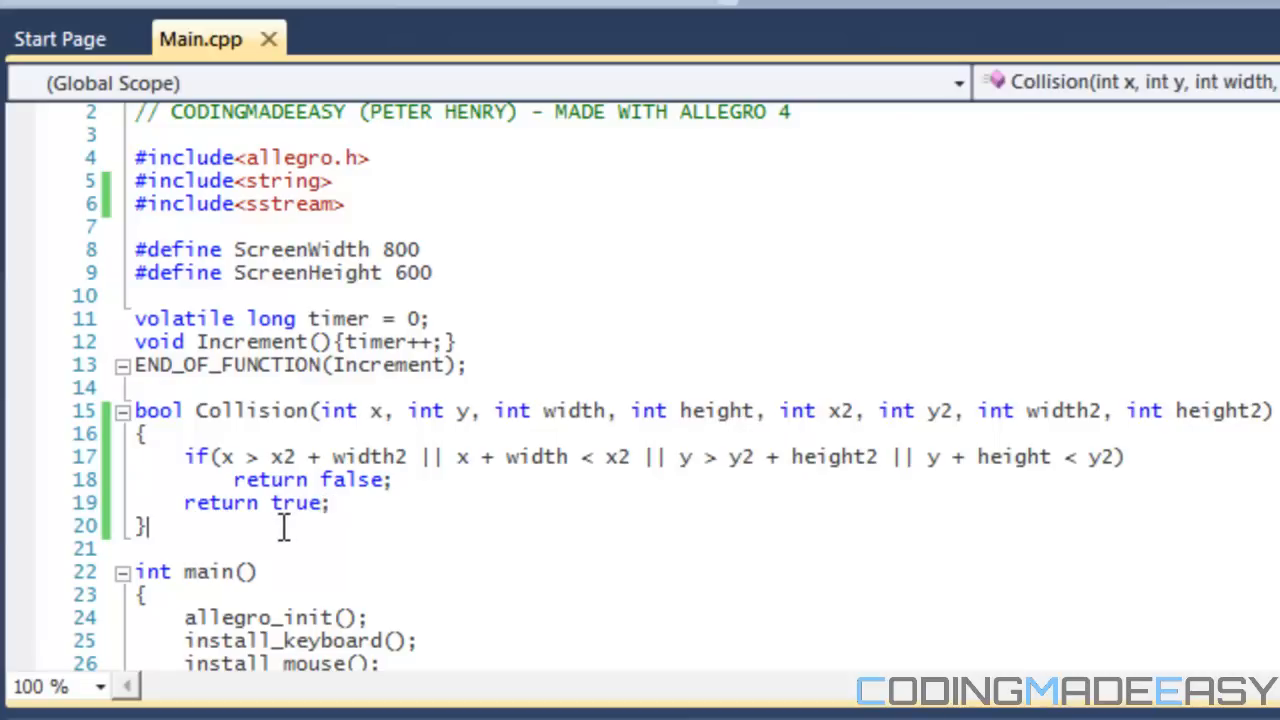
{"action": "left_click_drag", "start_coordinate": [136, 410], "coordinate": [144, 526]}
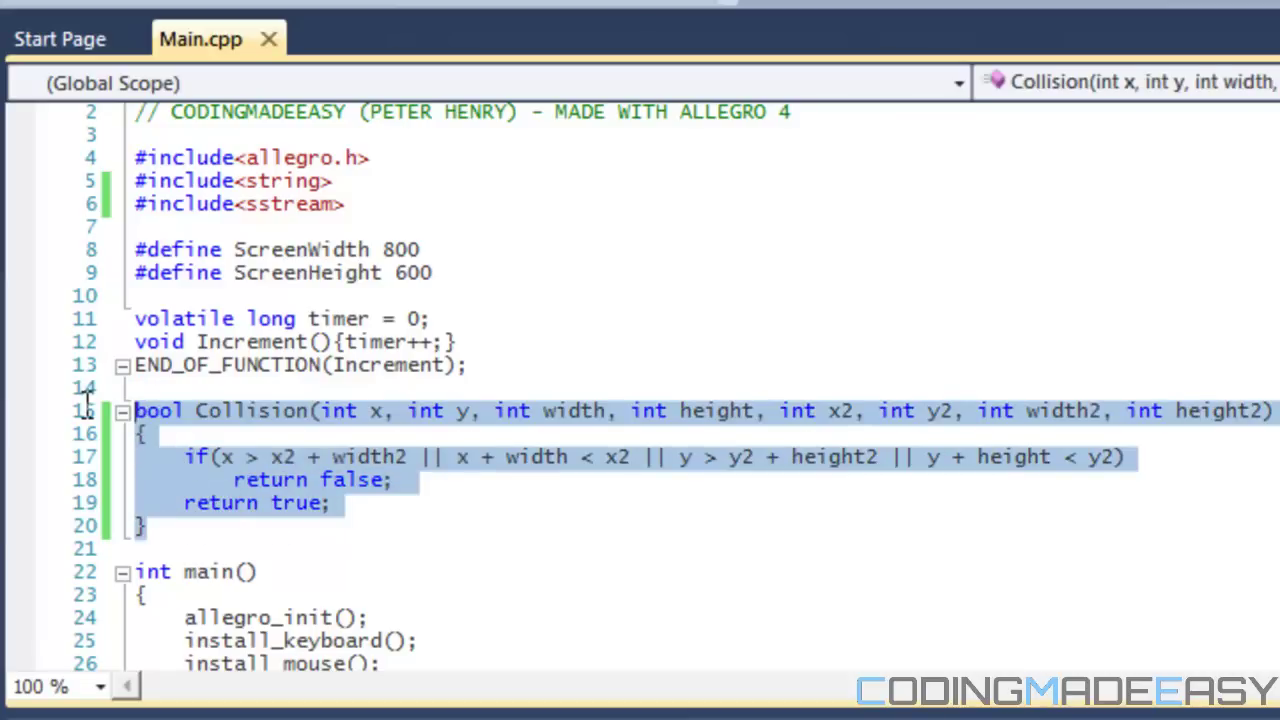
{"action": "left_click", "coordinate": [180, 410]}
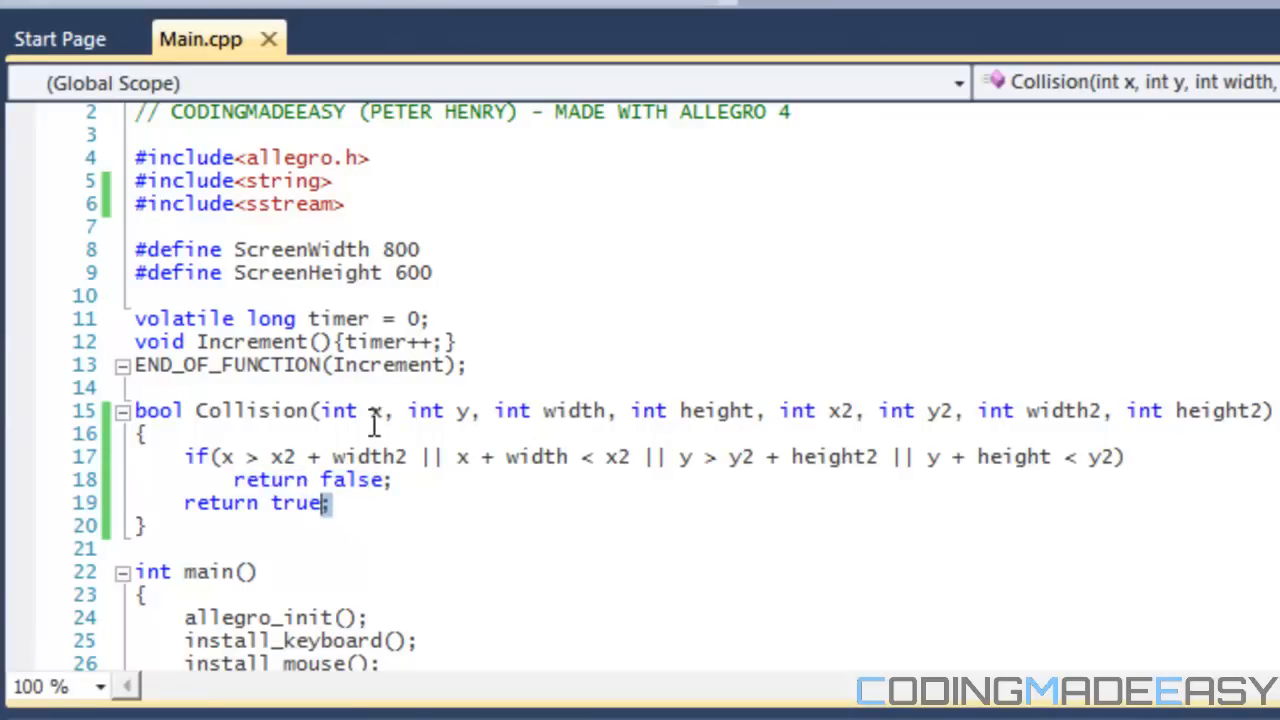
{"action": "left_click_drag", "start_coordinate": [322, 410], "coordinate": [704, 410]}
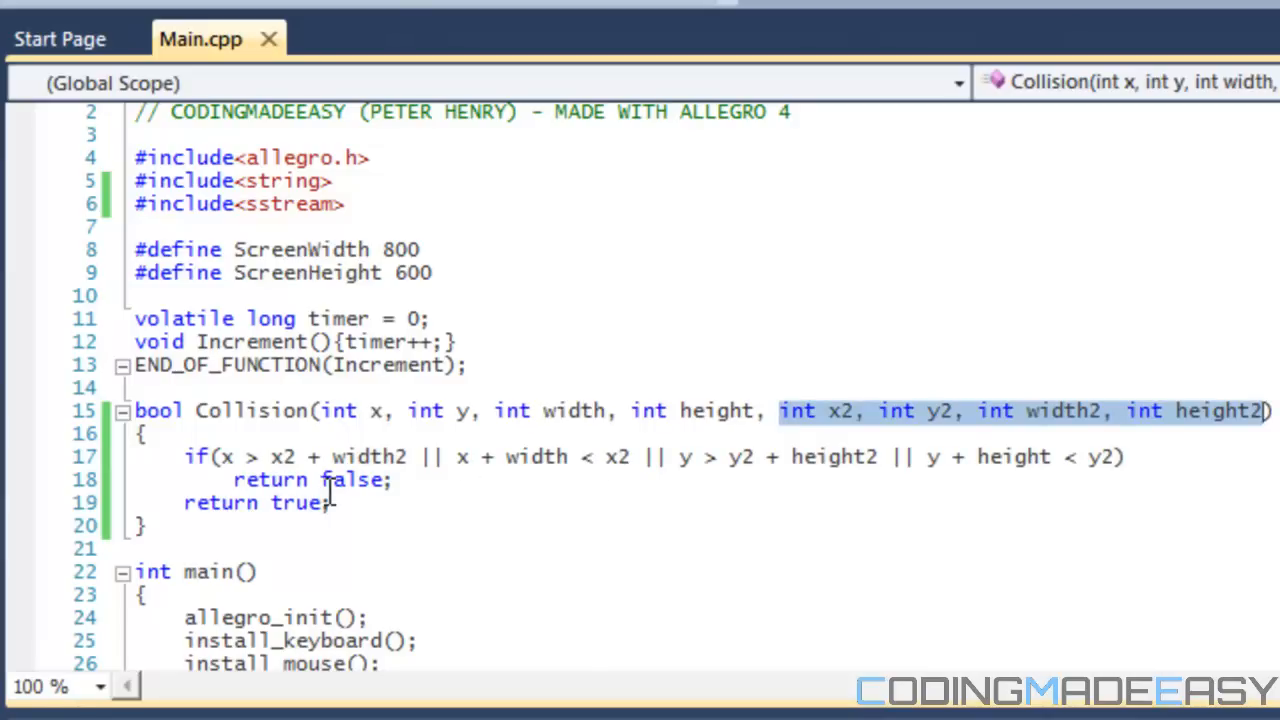
{"action": "mouse_move", "coordinate": [418, 398]}
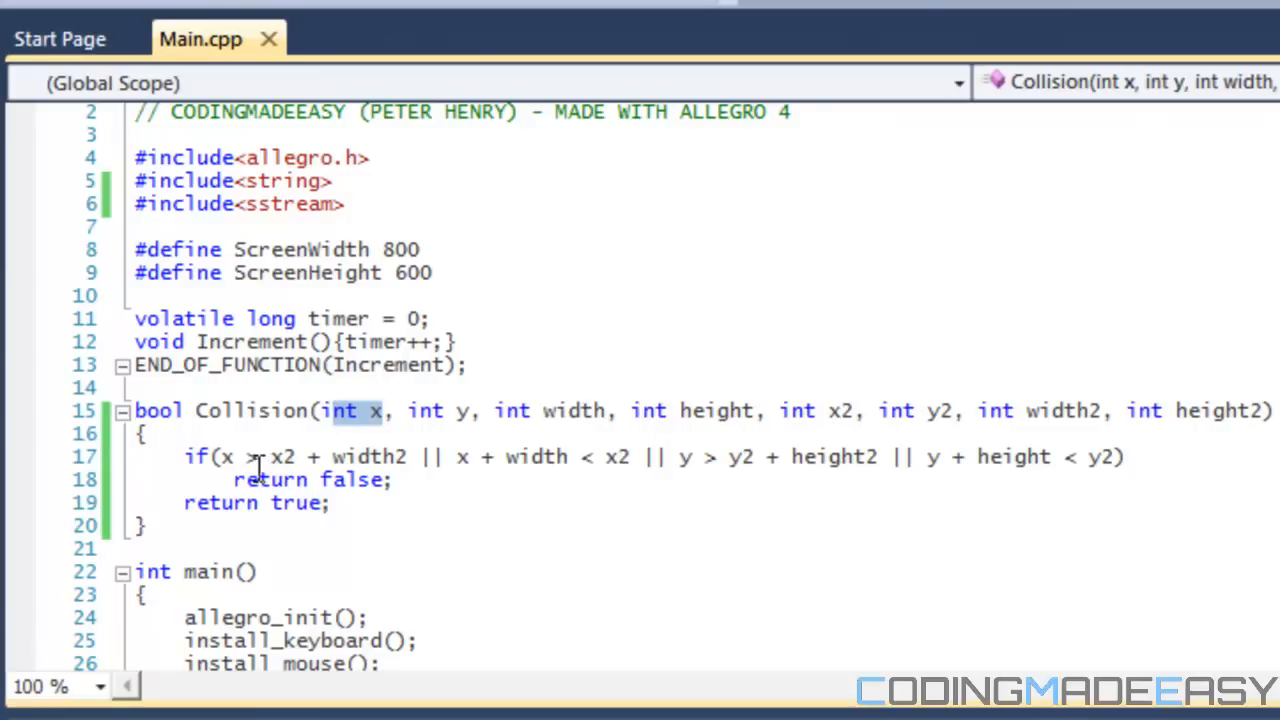
{"action": "mouse_move", "coordinate": [398, 456]}
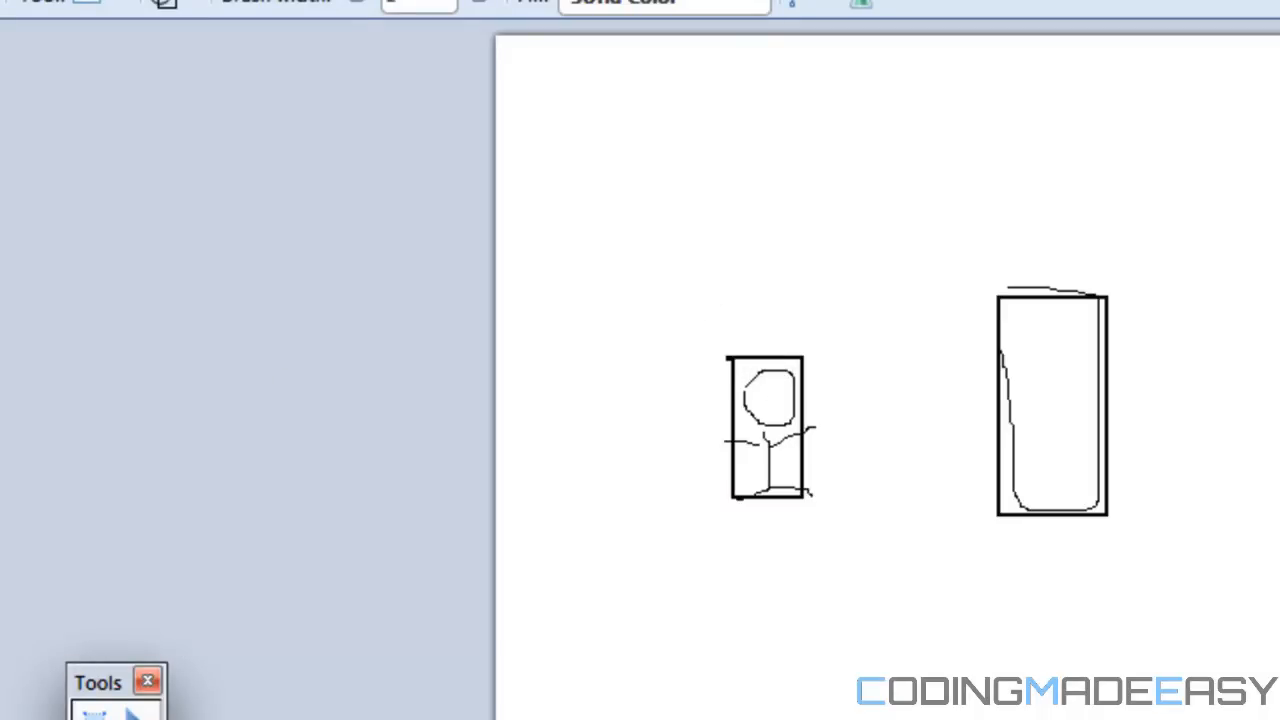
{"action": "mouse_move", "coordinate": [738, 296]}
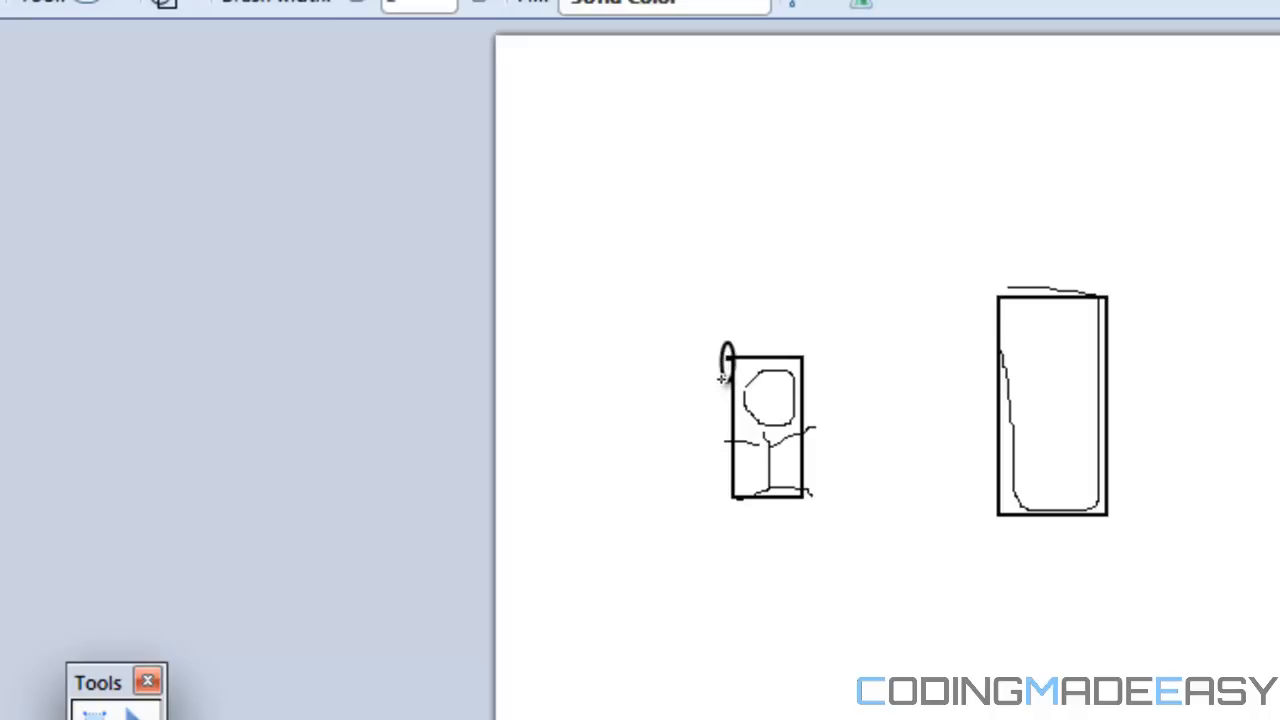
{"action": "mouse_move", "coordinate": [1108, 288]}
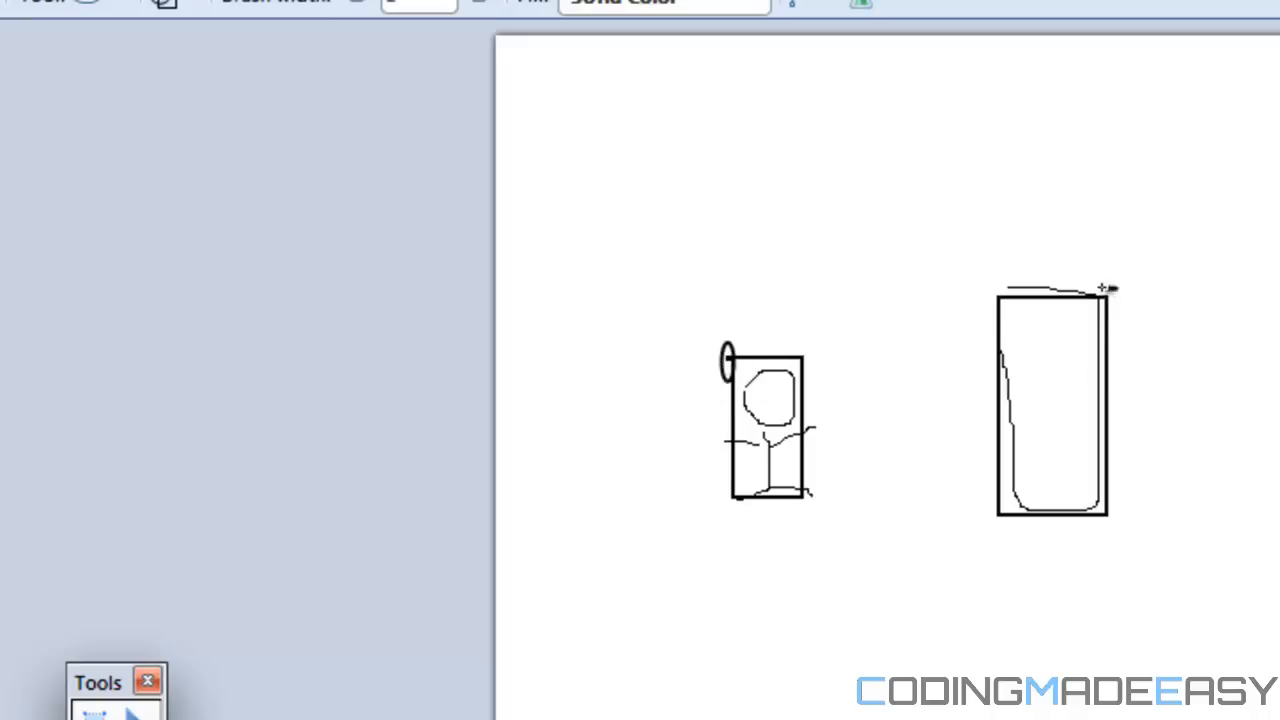
{"action": "mouse_move", "coordinate": [1100, 304]}
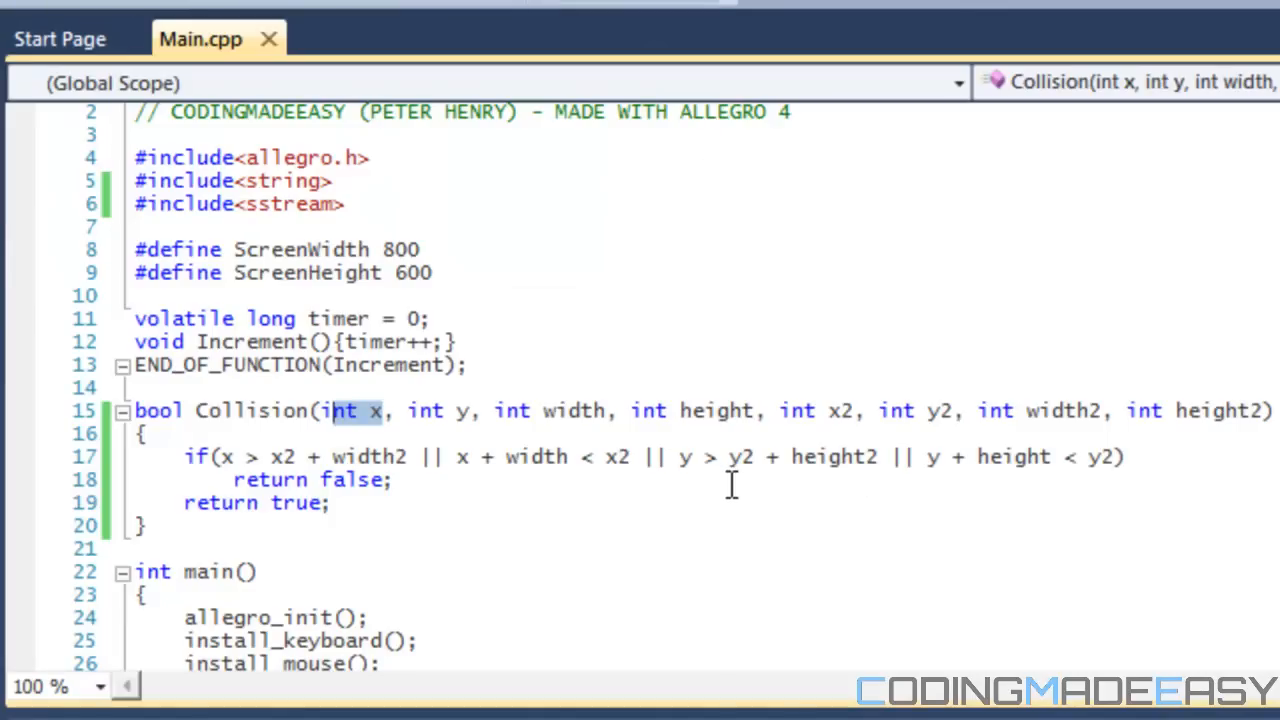
{"action": "mouse_move", "coordinate": [836, 456]}
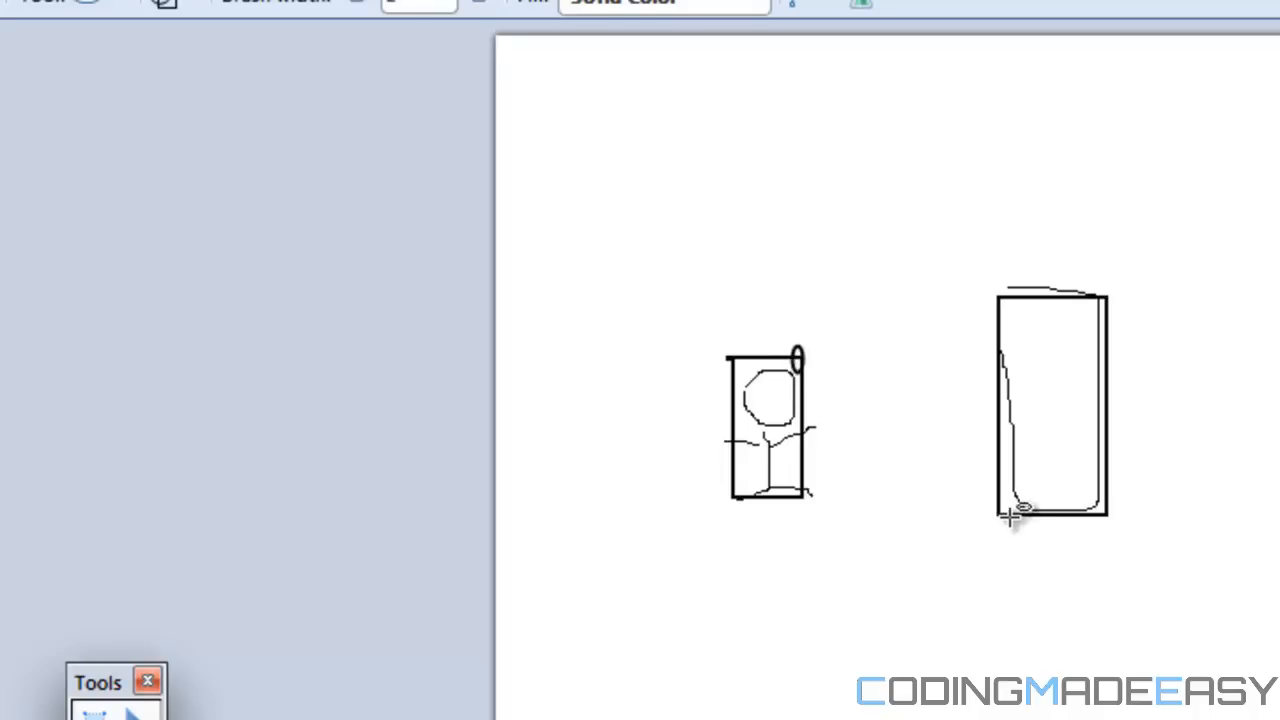
{"action": "mouse_move", "coordinate": [996, 516]}
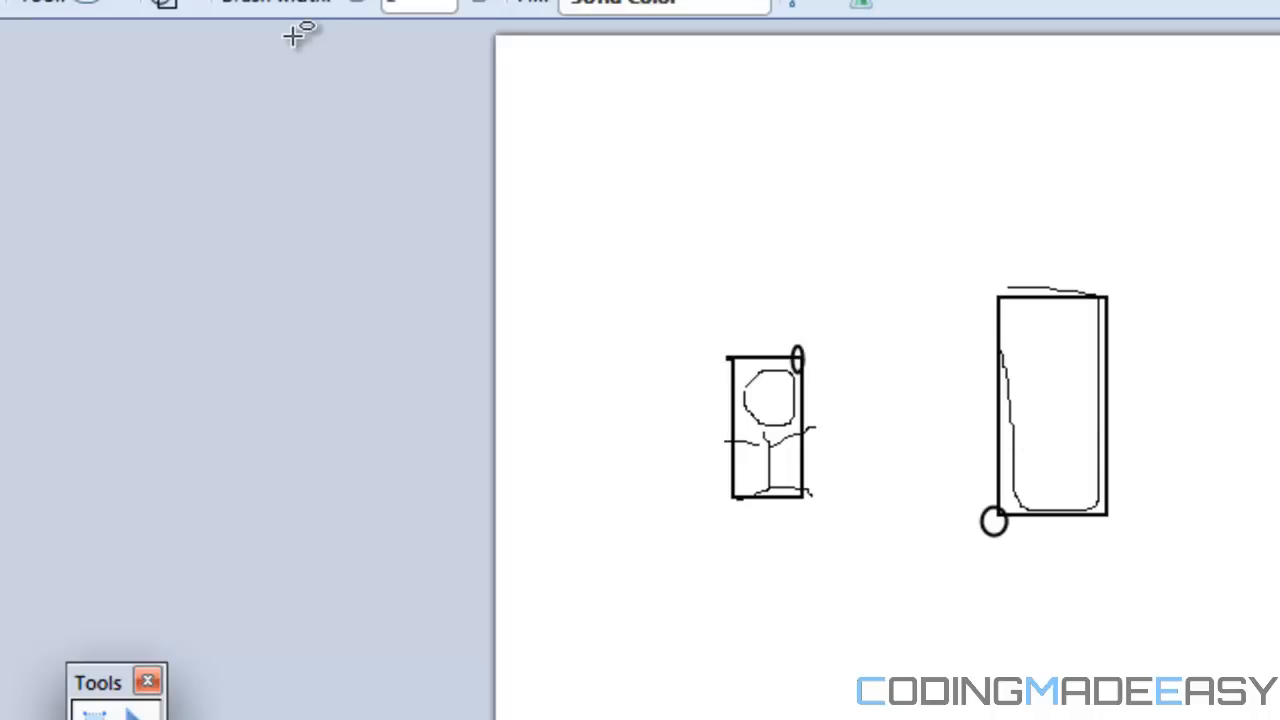
{"action": "mouse_move", "coordinate": [300, 36]}
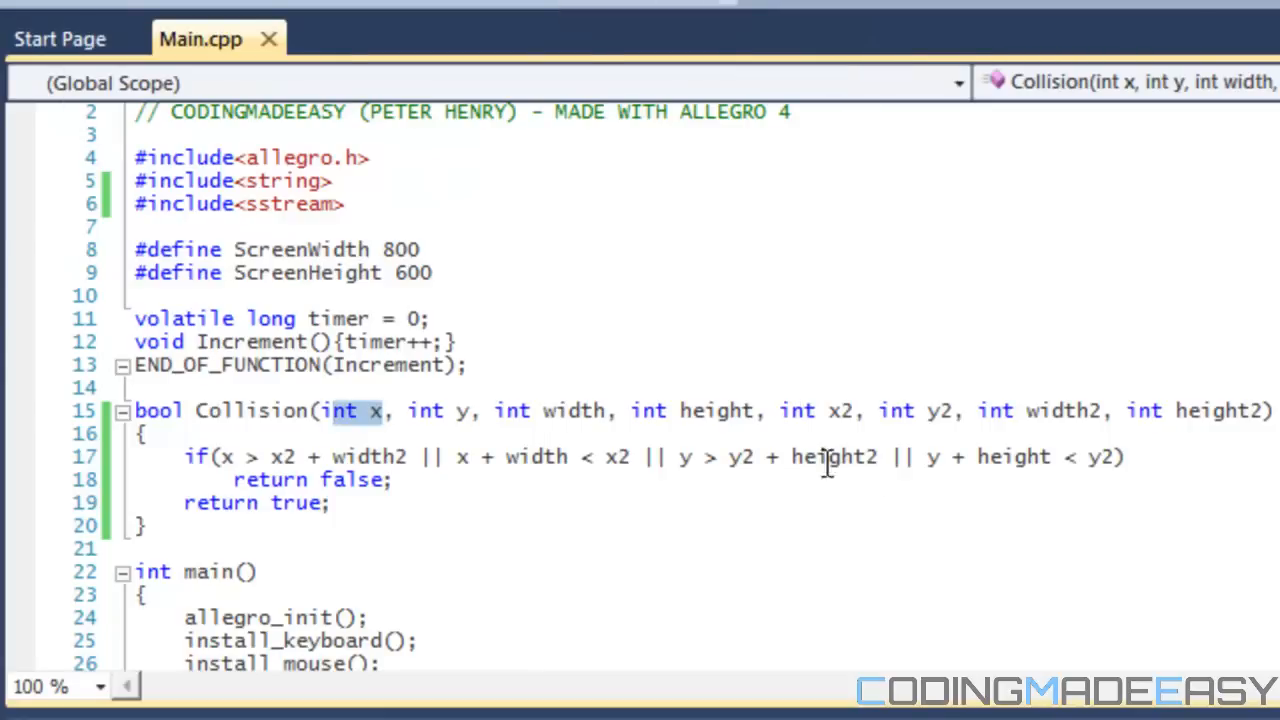
{"action": "mouse_move", "coordinate": [836, 272]}
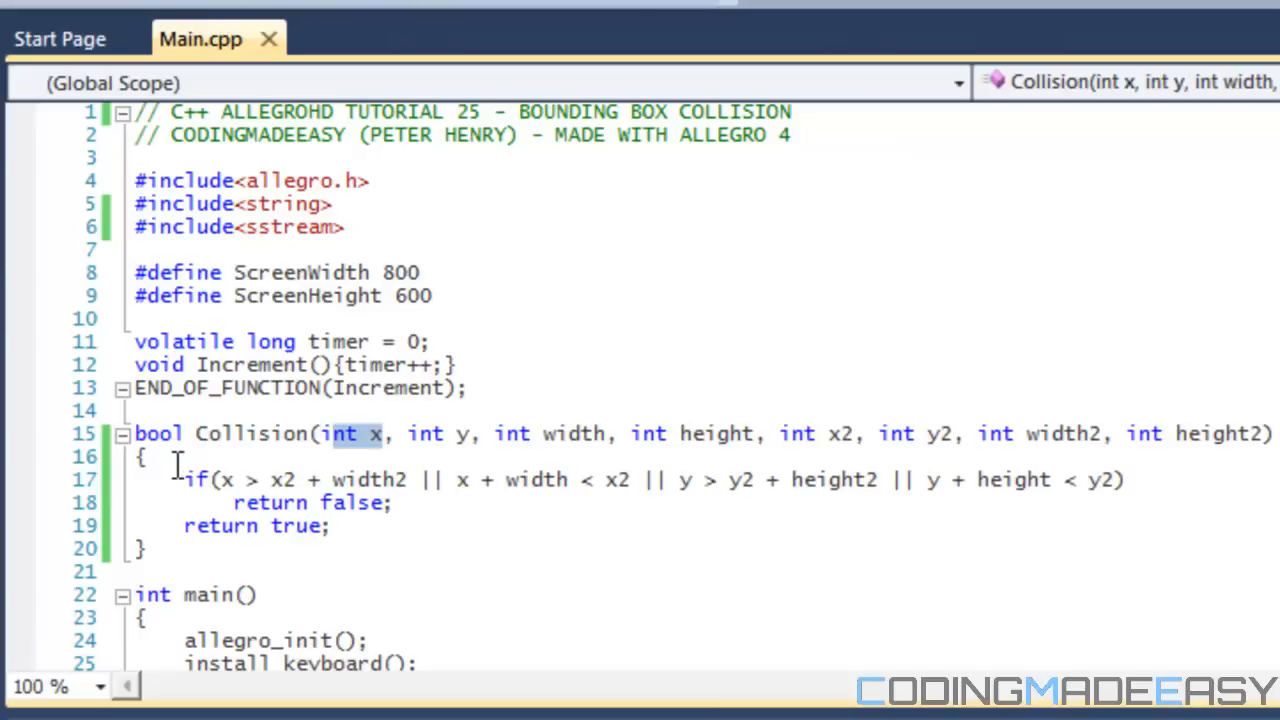
{"action": "left_click_drag", "start_coordinate": [184, 480], "coordinate": [404, 504]}
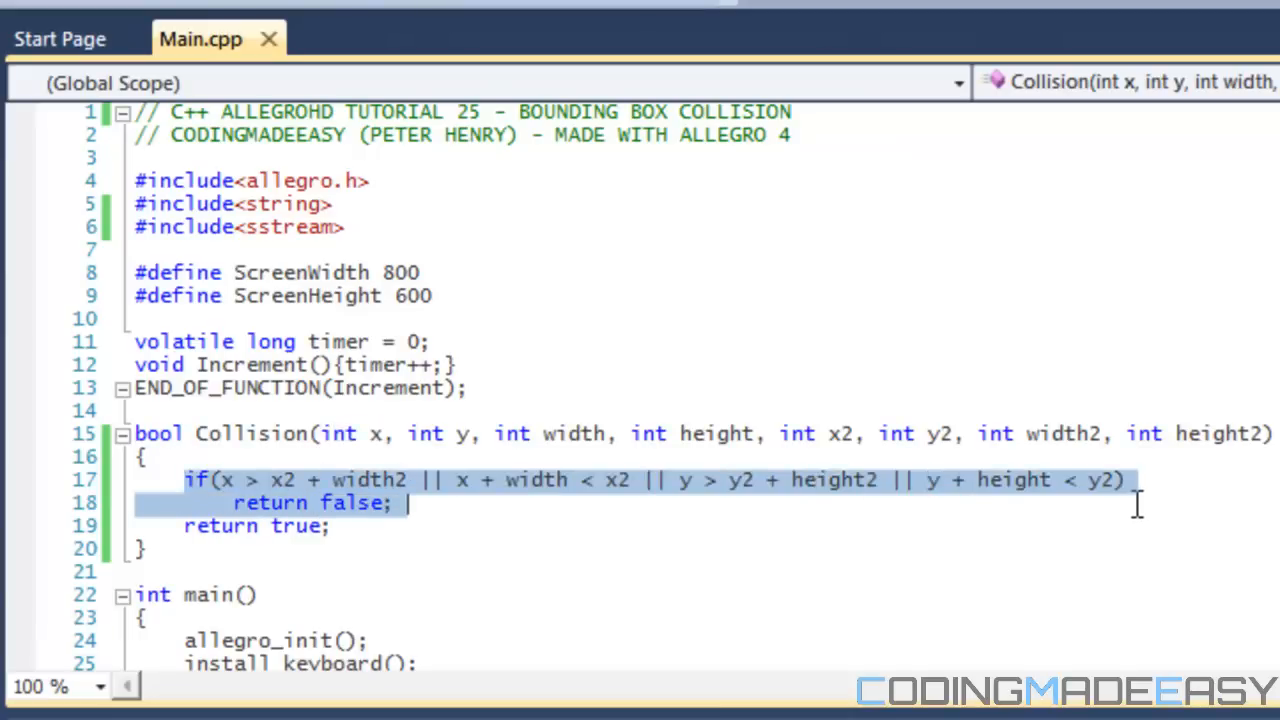
{"action": "left_click", "coordinate": [144, 456]}
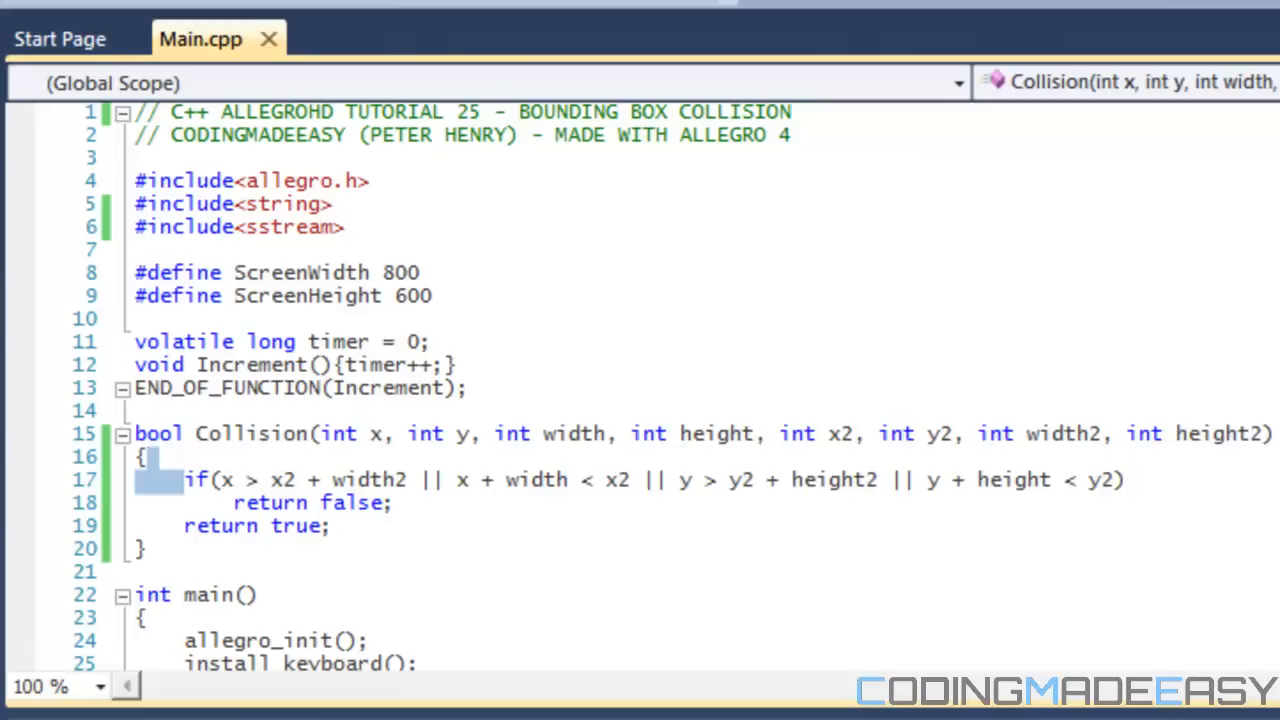
{"action": "mouse_move", "coordinate": [560, 234]}
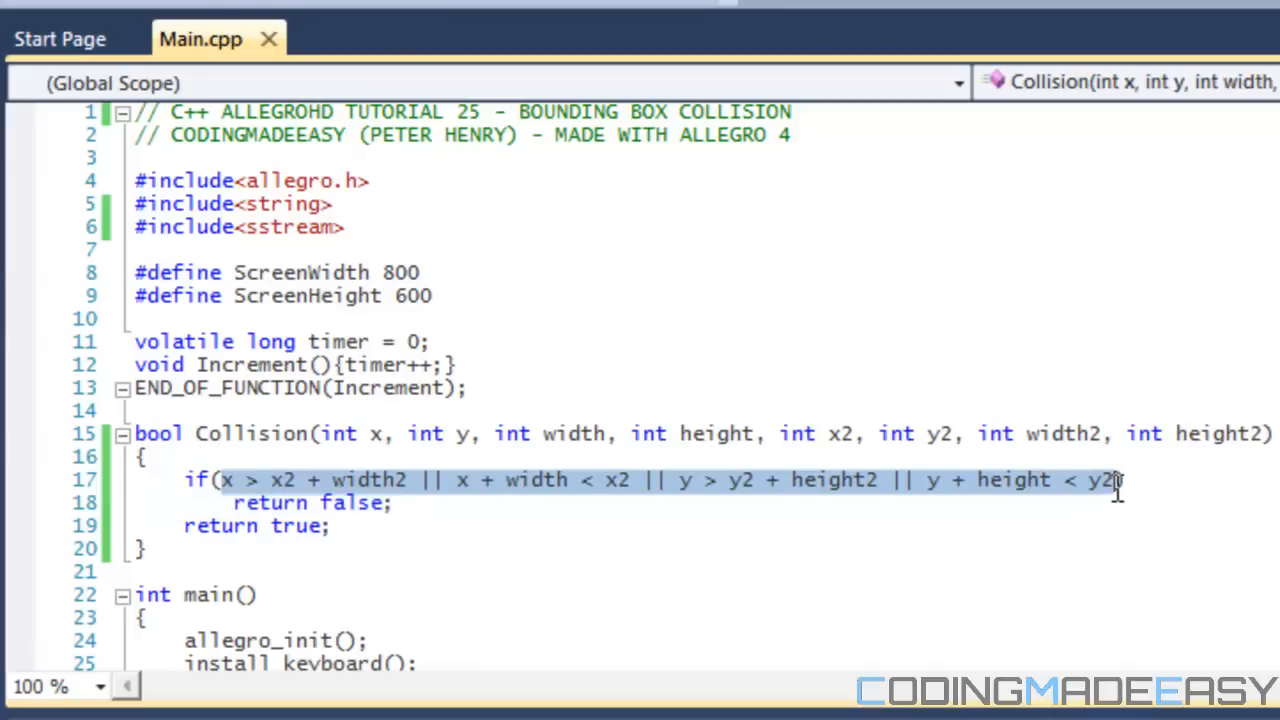
{"action": "mouse_move", "coordinate": [464, 432]}
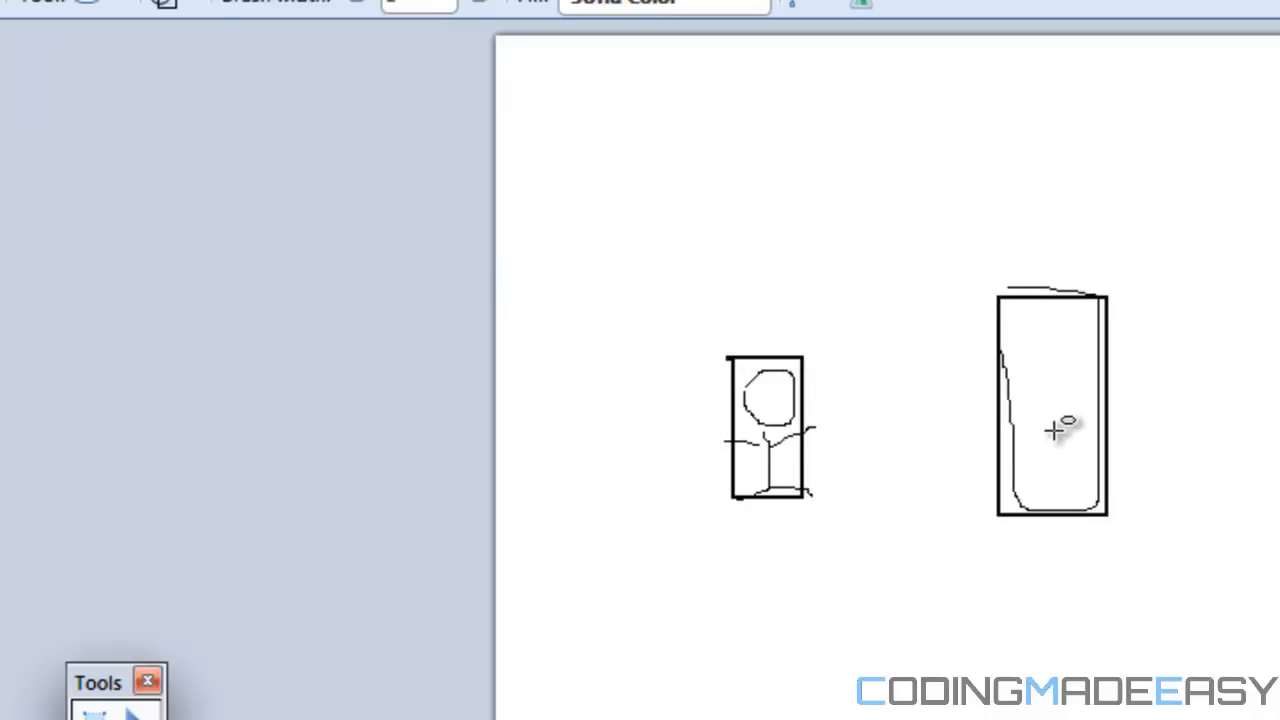
{"action": "mouse_move", "coordinate": [1136, 518]}
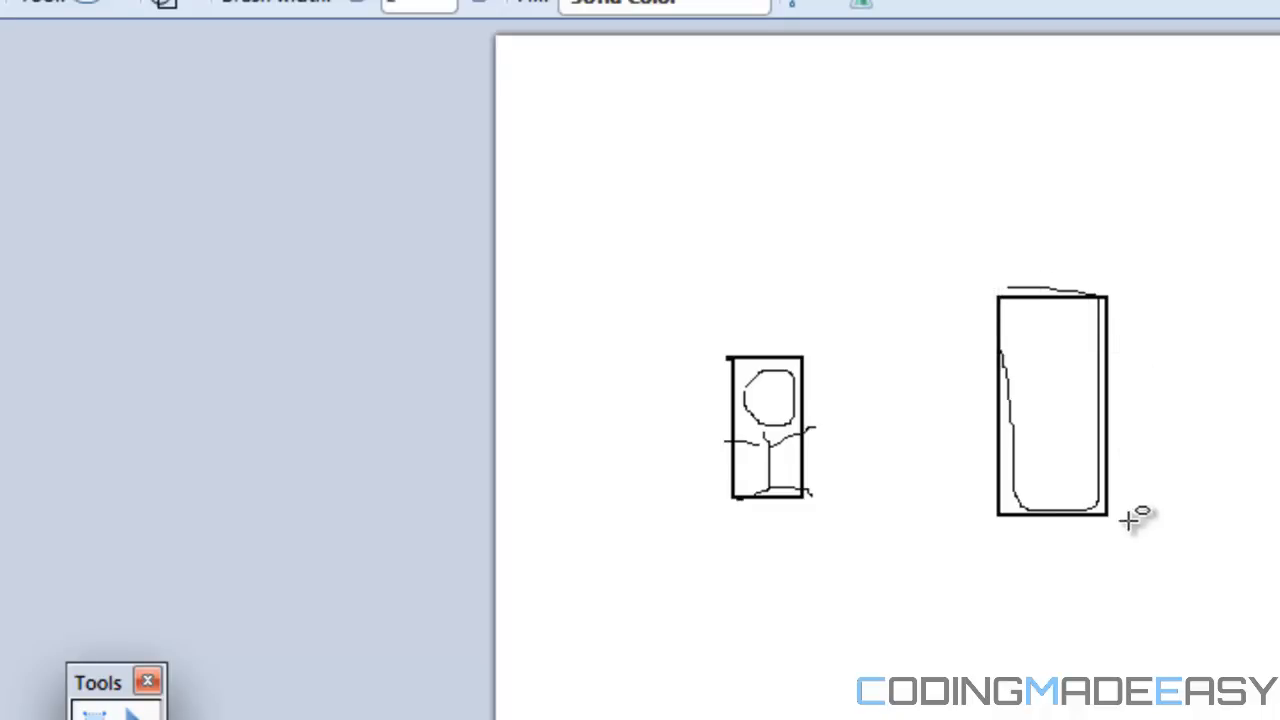
{"action": "mouse_move", "coordinate": [1018, 338]}
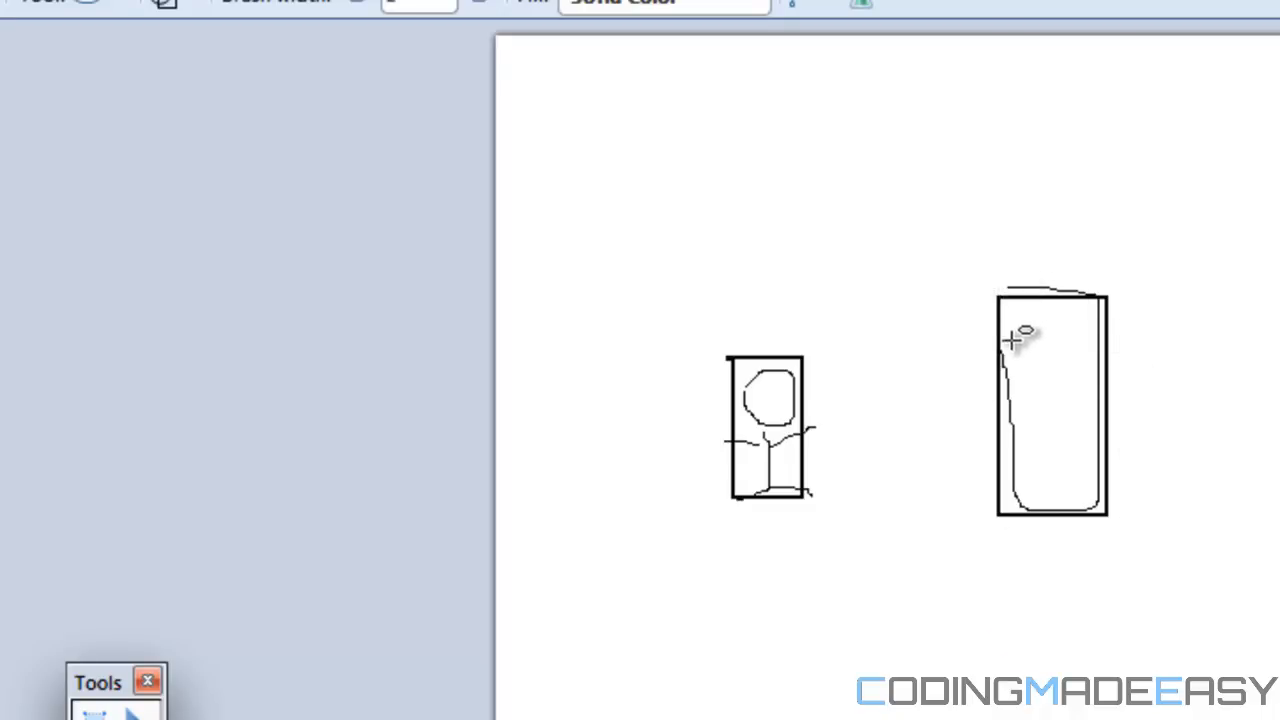
{"action": "mouse_move", "coordinate": [730, 364]}
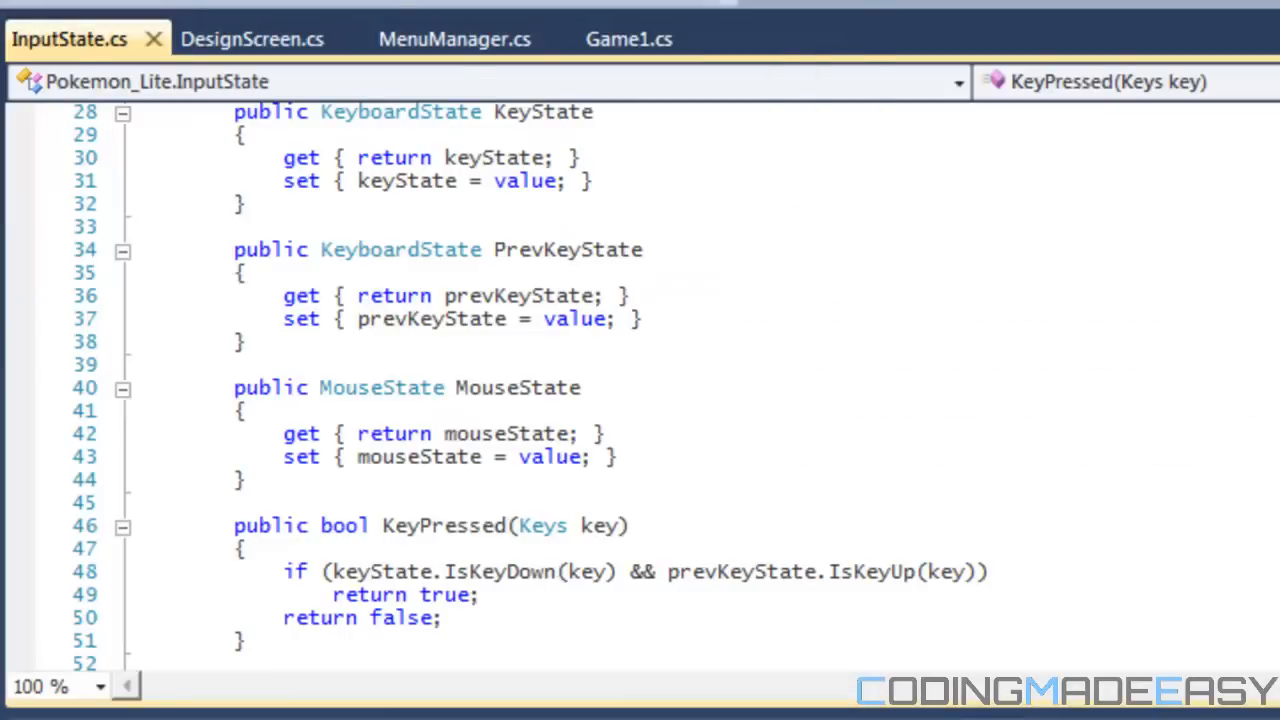
Step: Switch to Main.cpp and highlight the Collision call and its mouse_x argument in the update loop
{"action": "left_click", "coordinate": [200, 38]}
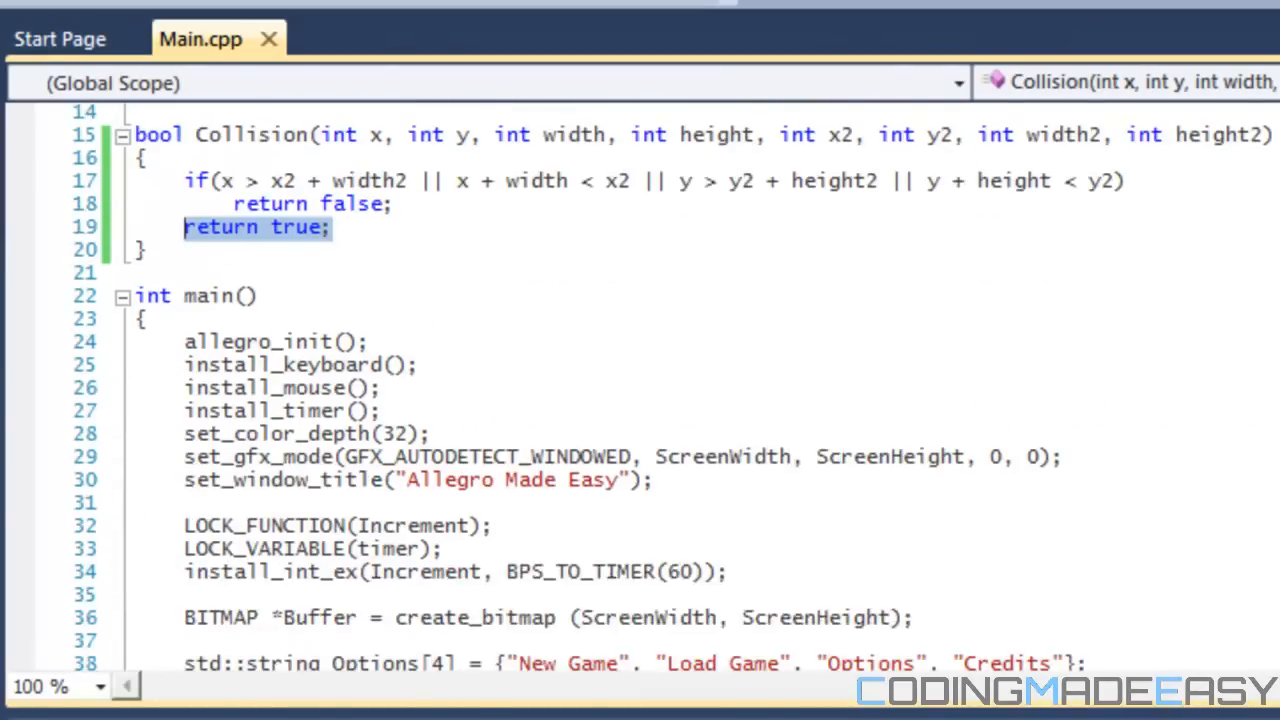
{"action": "scroll", "scroll_direction": "down", "scroll_amount": 3}
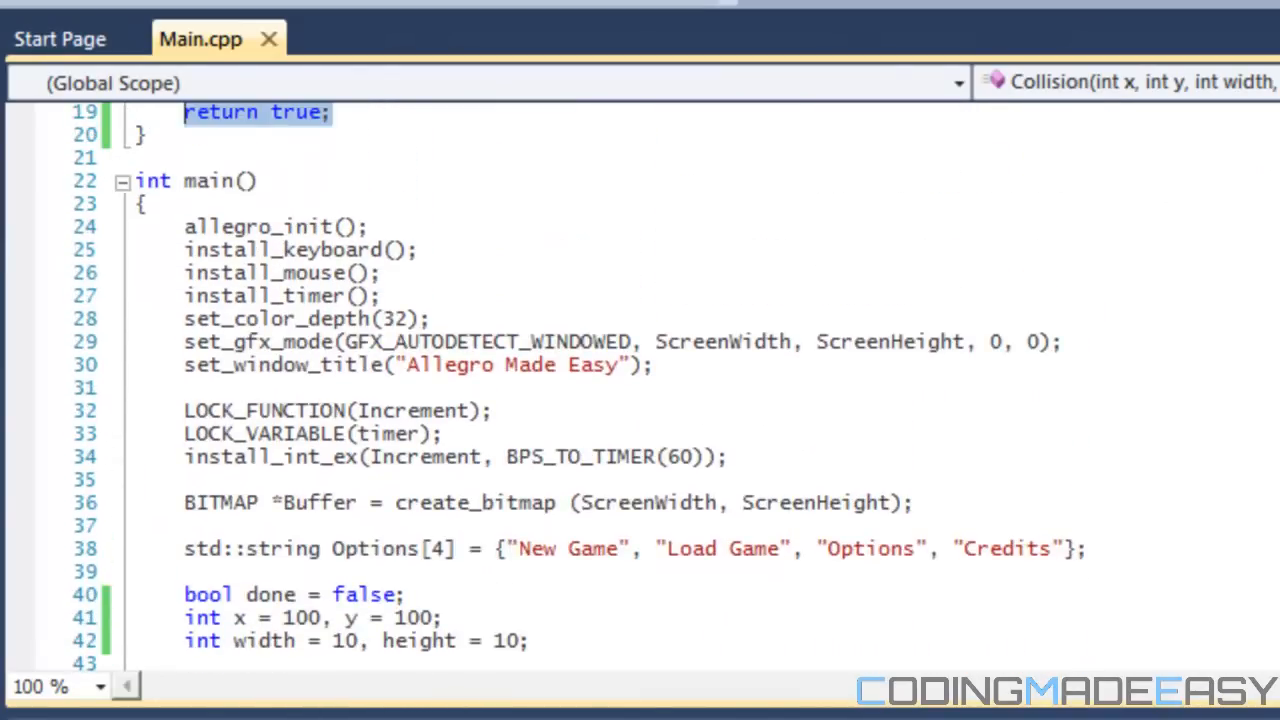
{"action": "scroll", "scroll_direction": "down", "scroll_amount": 3}
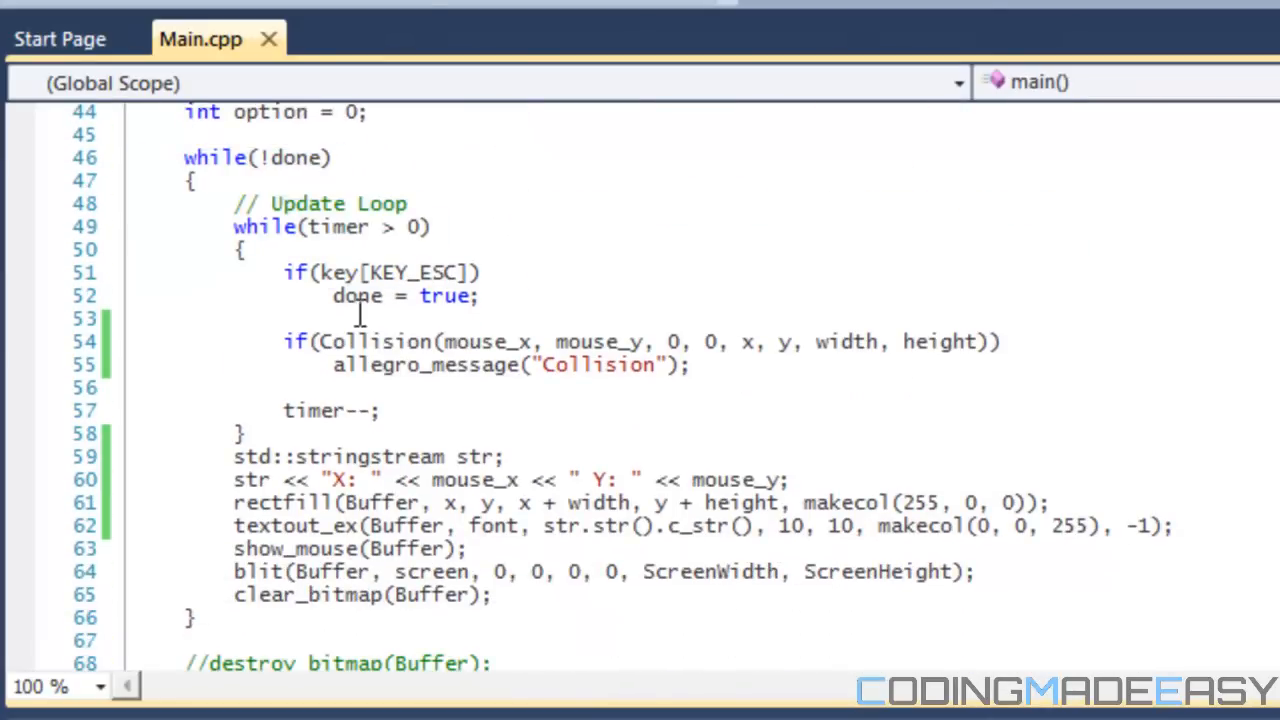
{"action": "double_click", "coordinate": [376, 340]}
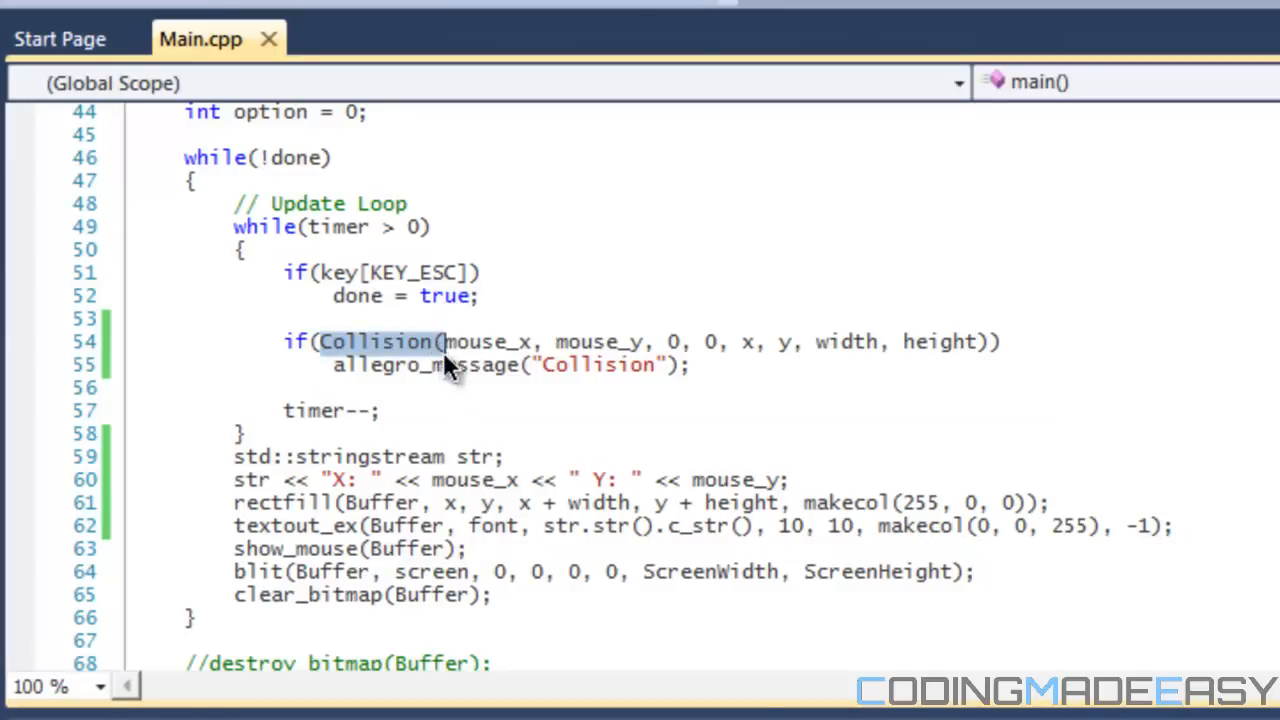
{"action": "mouse_move", "coordinate": [468, 340]}
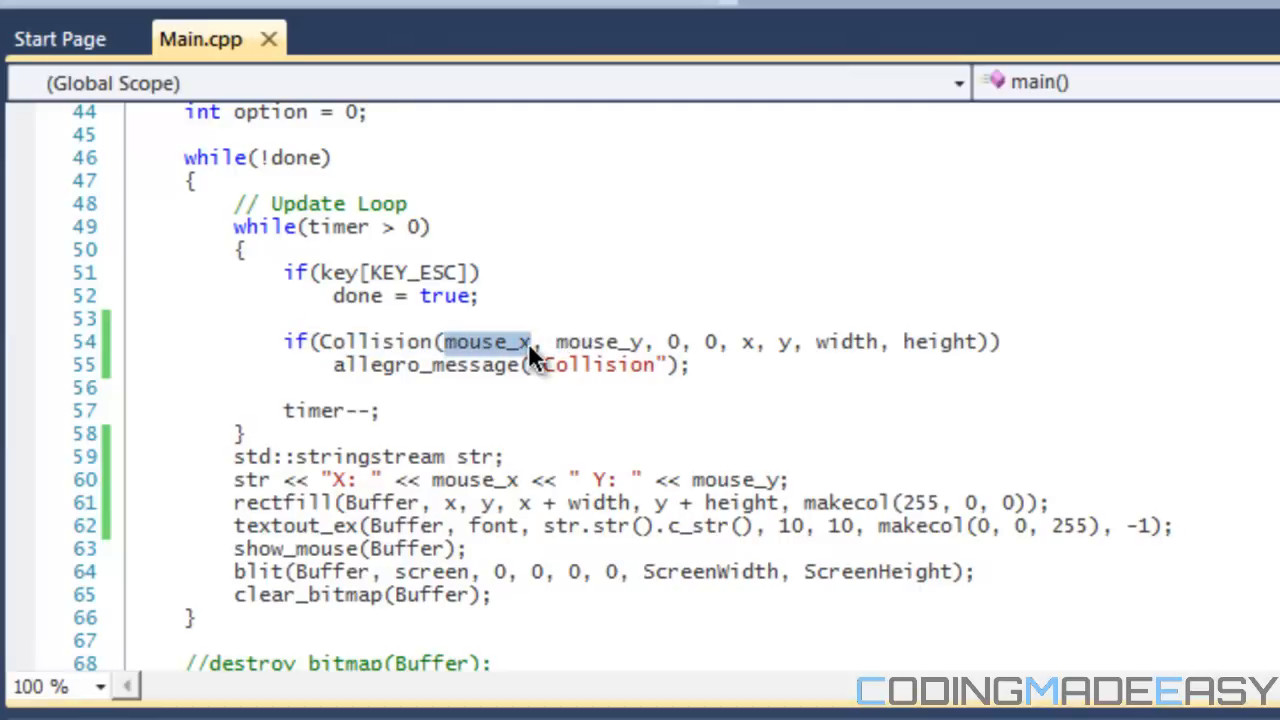
{"action": "double_click", "coordinate": [600, 340]}
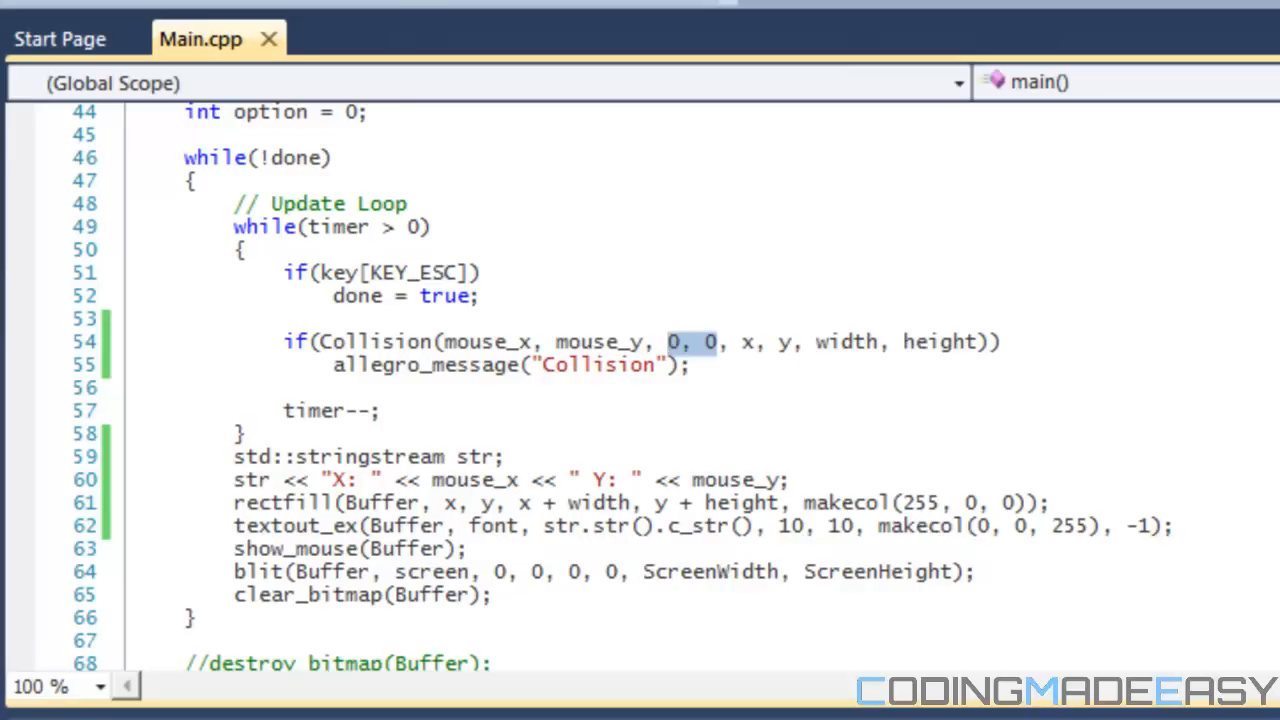
Step: Scroll between the Collision function definition and the main loop that calls it
{"action": "scroll", "scroll_direction": "up", "scroll_amount": 3}
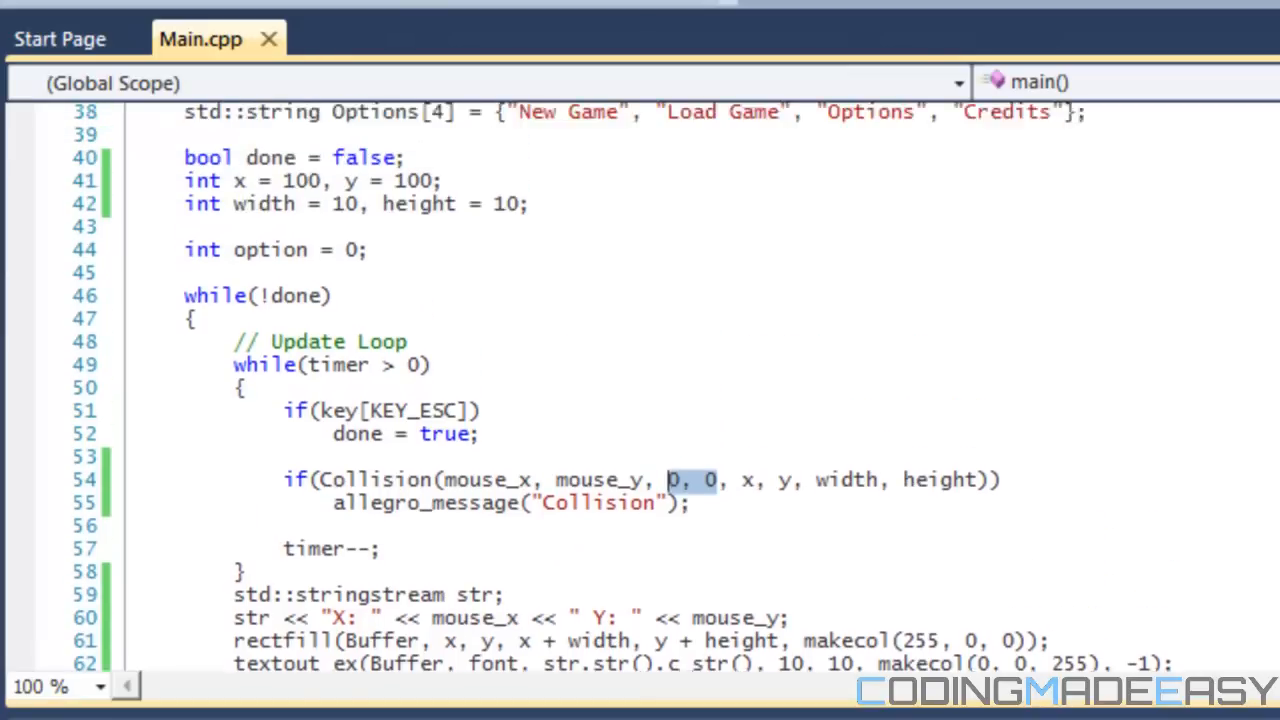
{"action": "scroll", "scroll_direction": "up", "scroll_amount": 3}
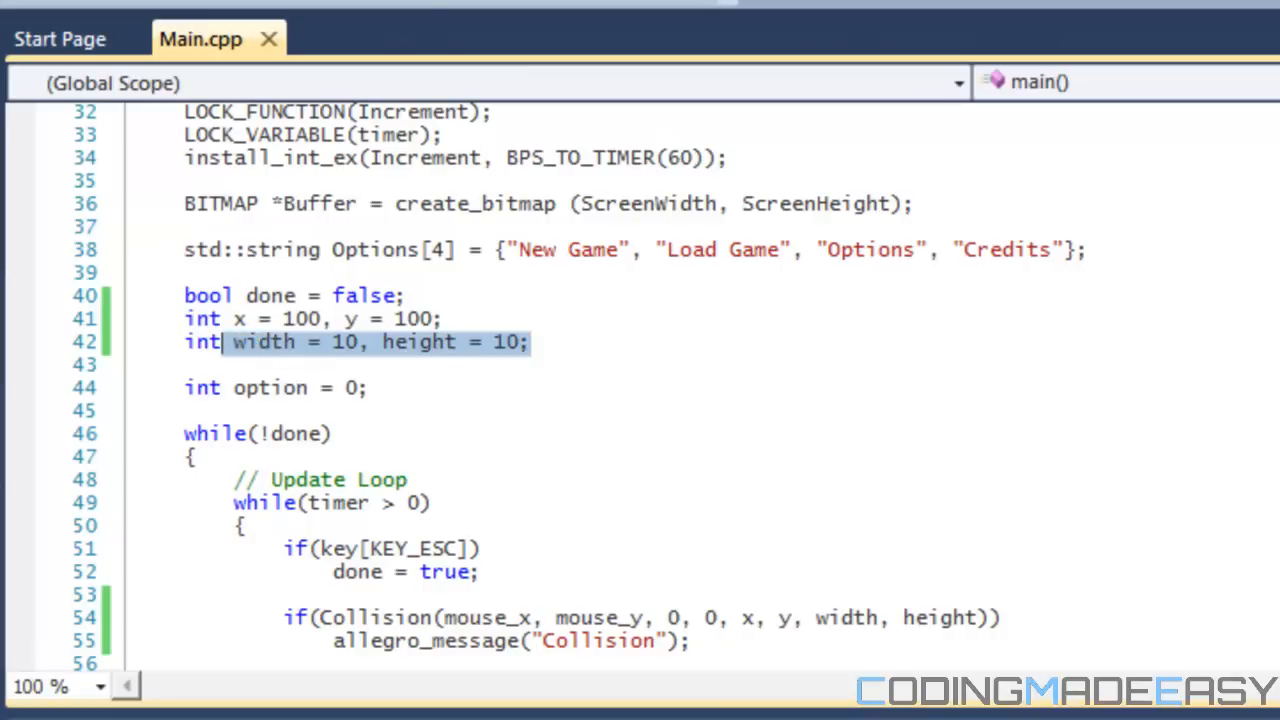
{"action": "scroll", "scroll_direction": "down", "scroll_amount": 3}
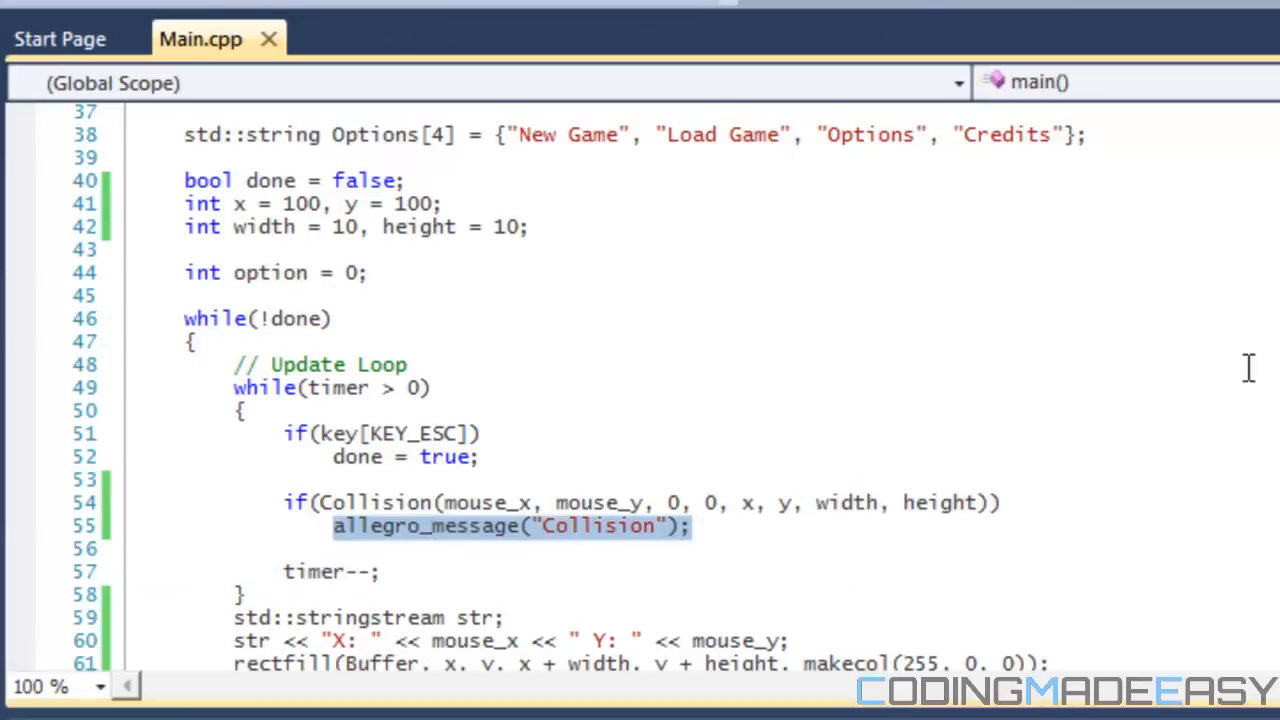
{"action": "scroll", "scroll_direction": "down", "scroll_amount": 3}
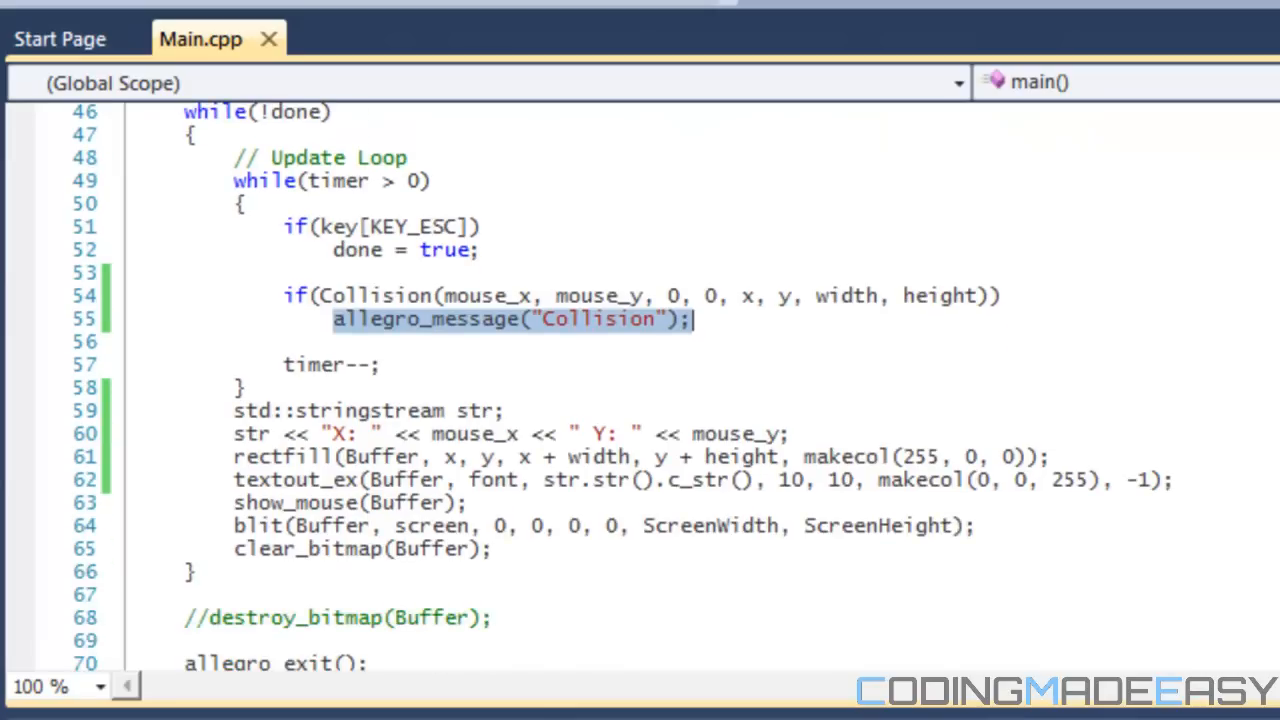
{"action": "scroll", "scroll_direction": "down", "scroll_amount": 3}
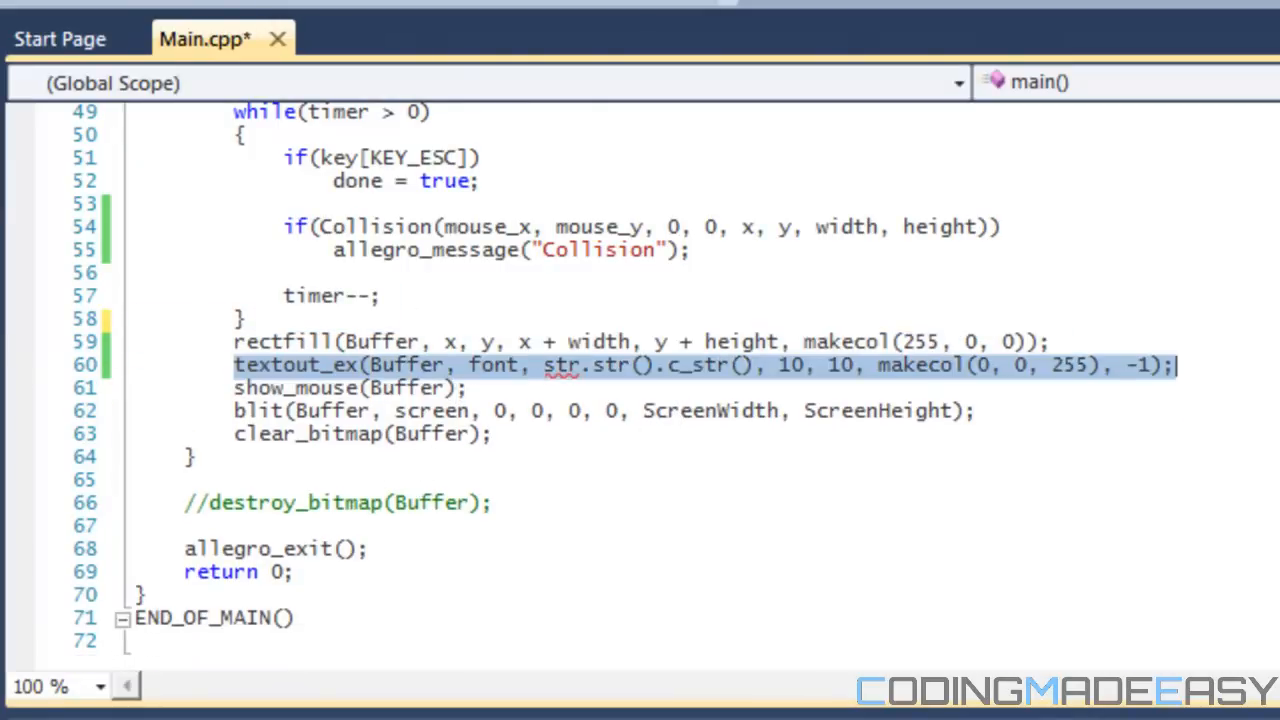
Step: Delete the textout_ex line that drew the mouse coordinates on screen
{"action": "key", "text": "Delete"}
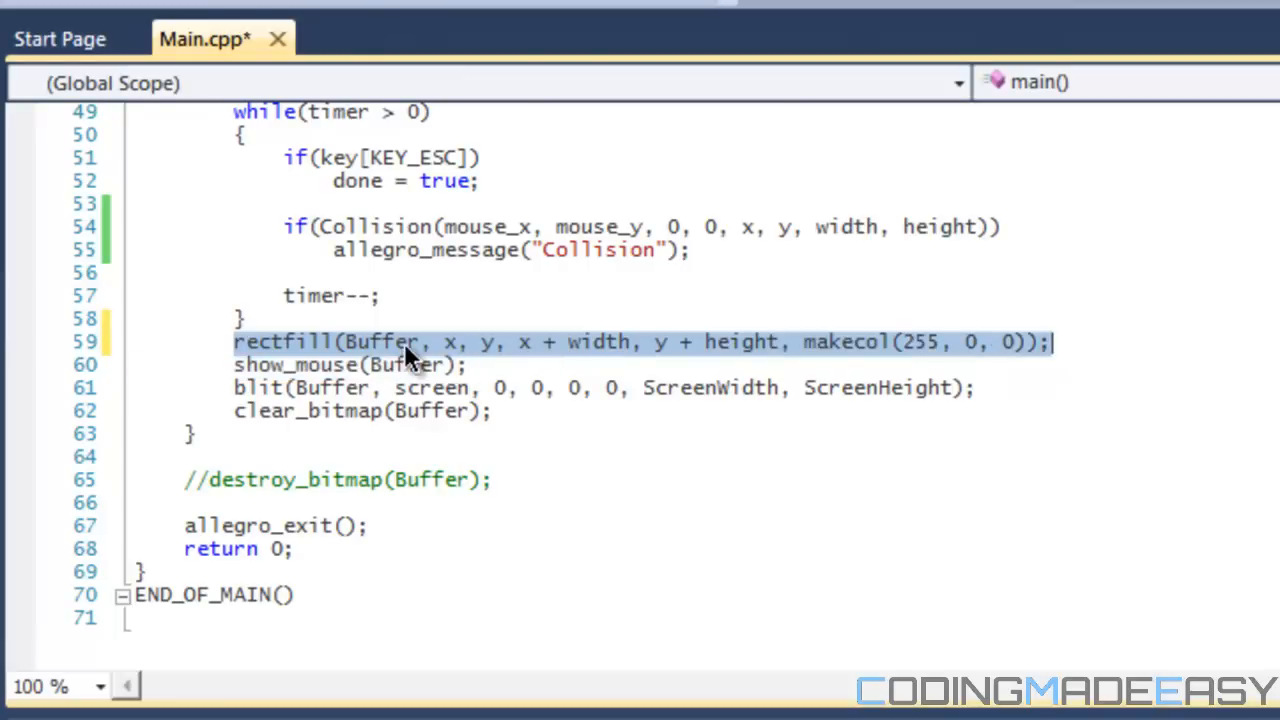
{"action": "mouse_move", "coordinate": [402, 364]}
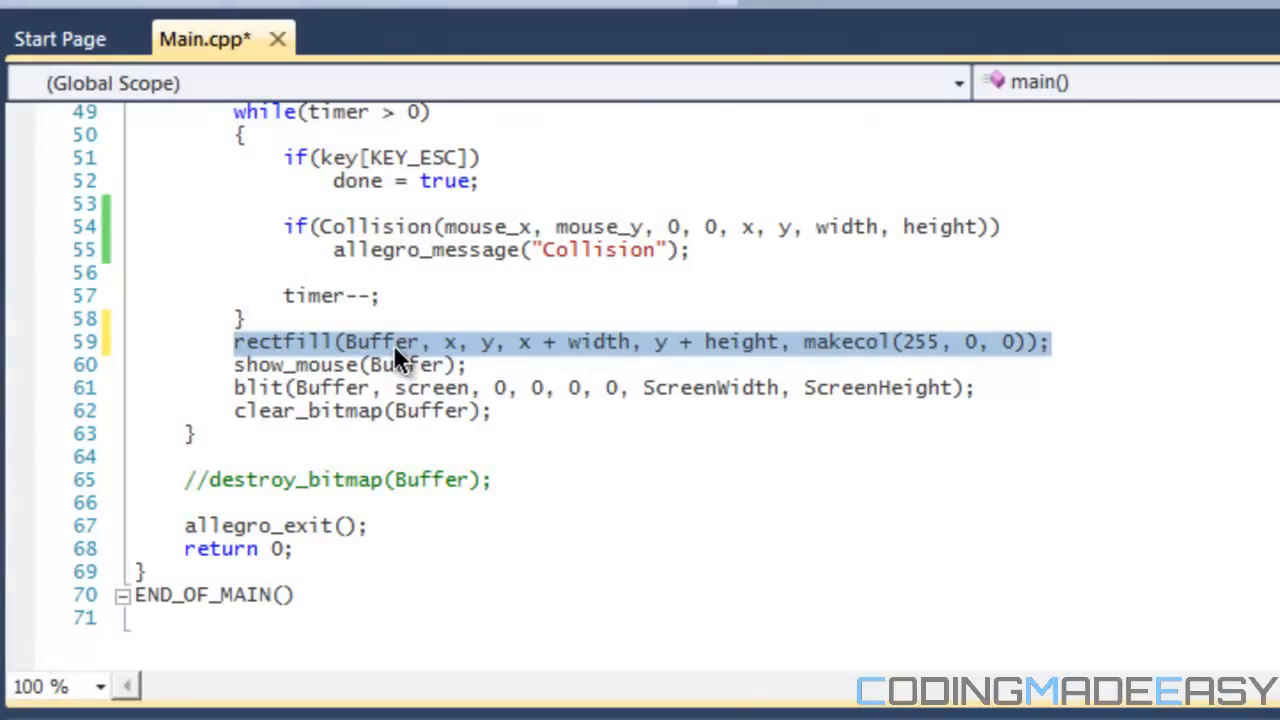
{"action": "left_click", "coordinate": [456, 342]}
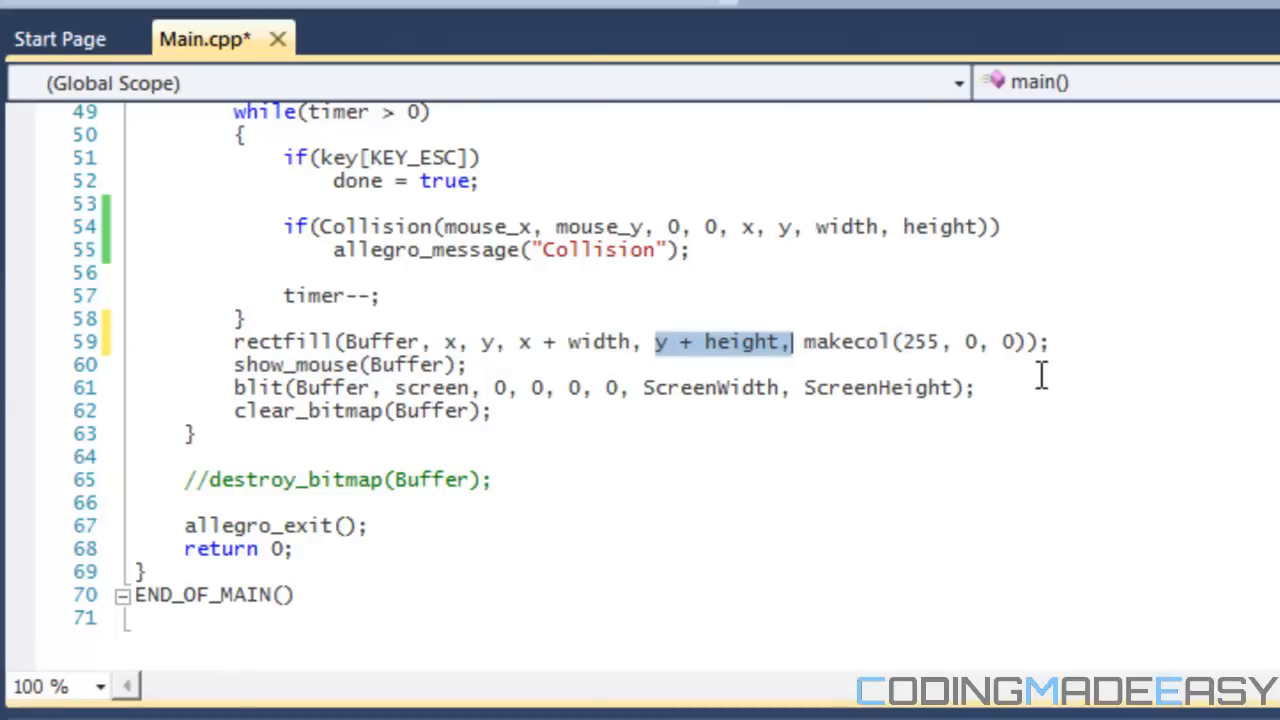
{"action": "mouse_move", "coordinate": [596, 360]}
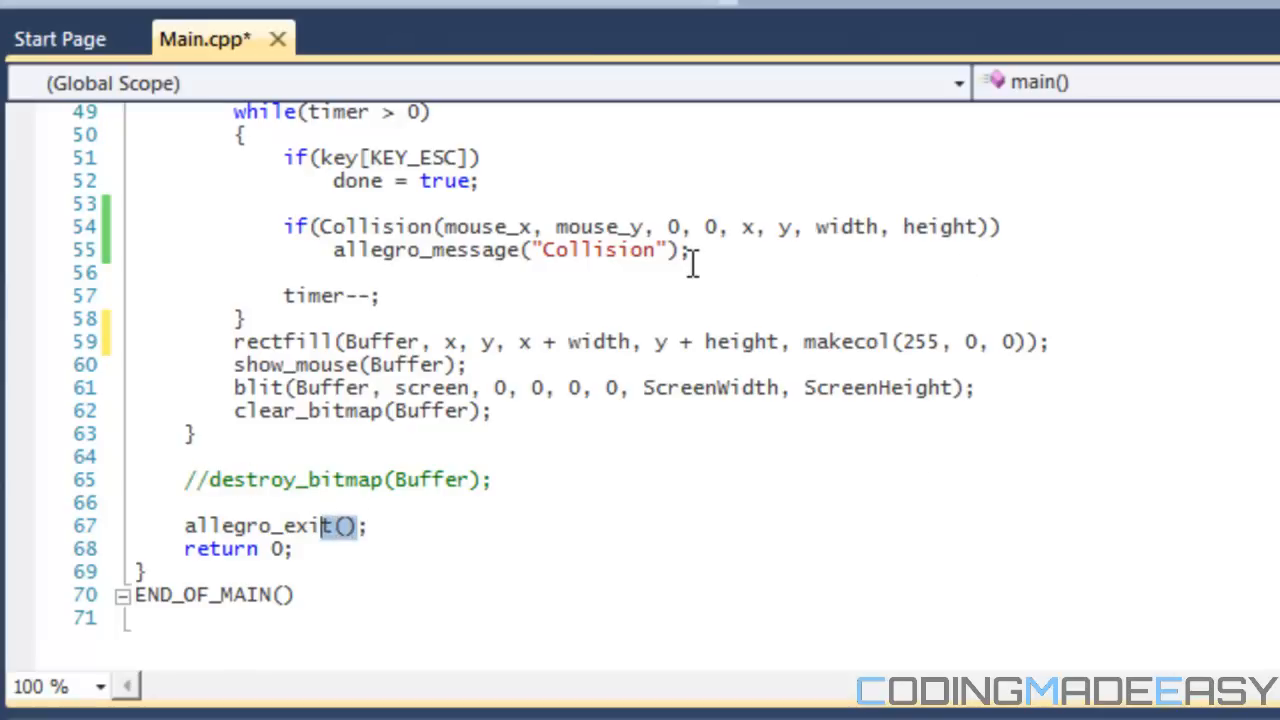
{"action": "mouse_move", "coordinate": [600, 318]}
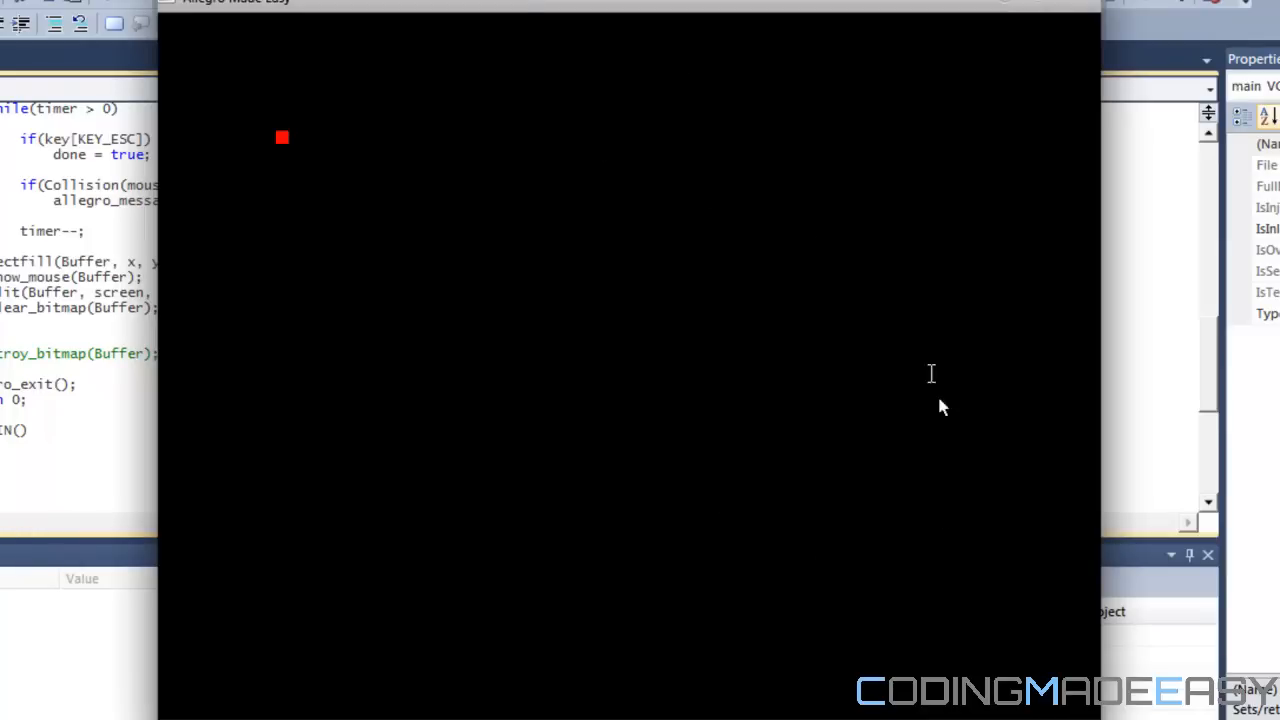
{"action": "mouse_move", "coordinate": [362, 322]}
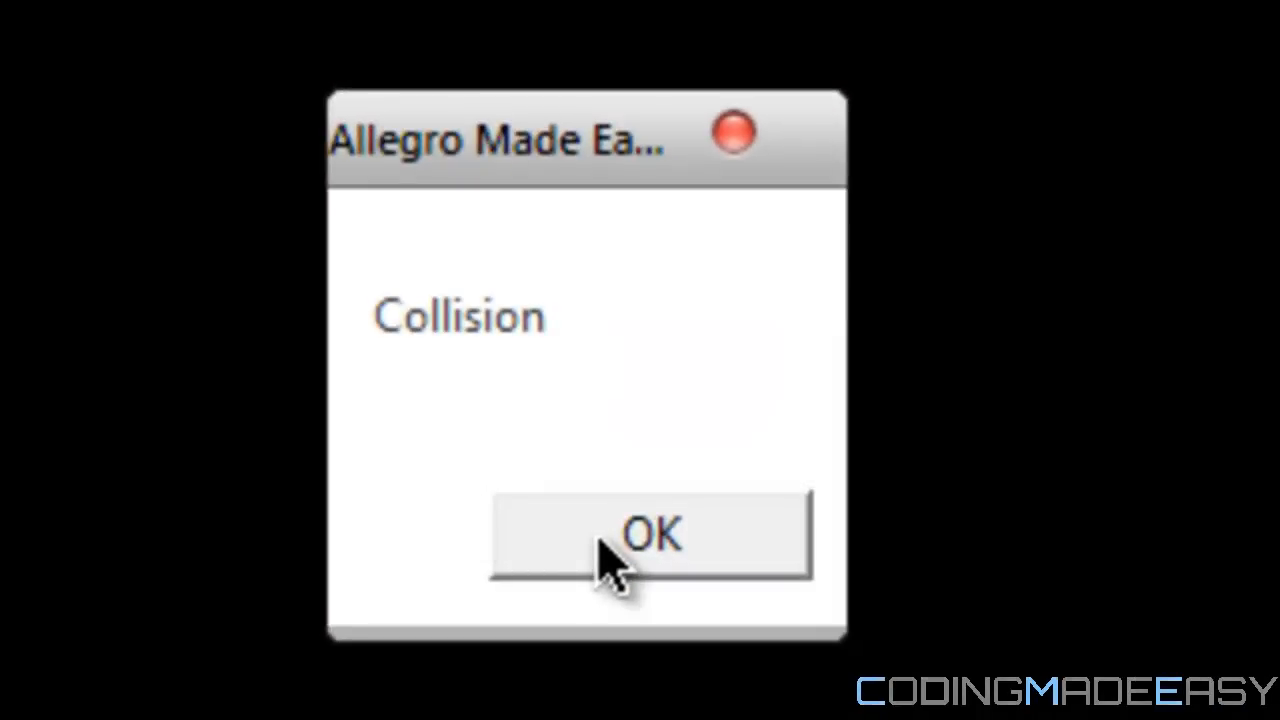
Step: Dismiss the Collision message box raised by hovering the red square with OK
{"action": "left_click", "coordinate": [652, 532]}
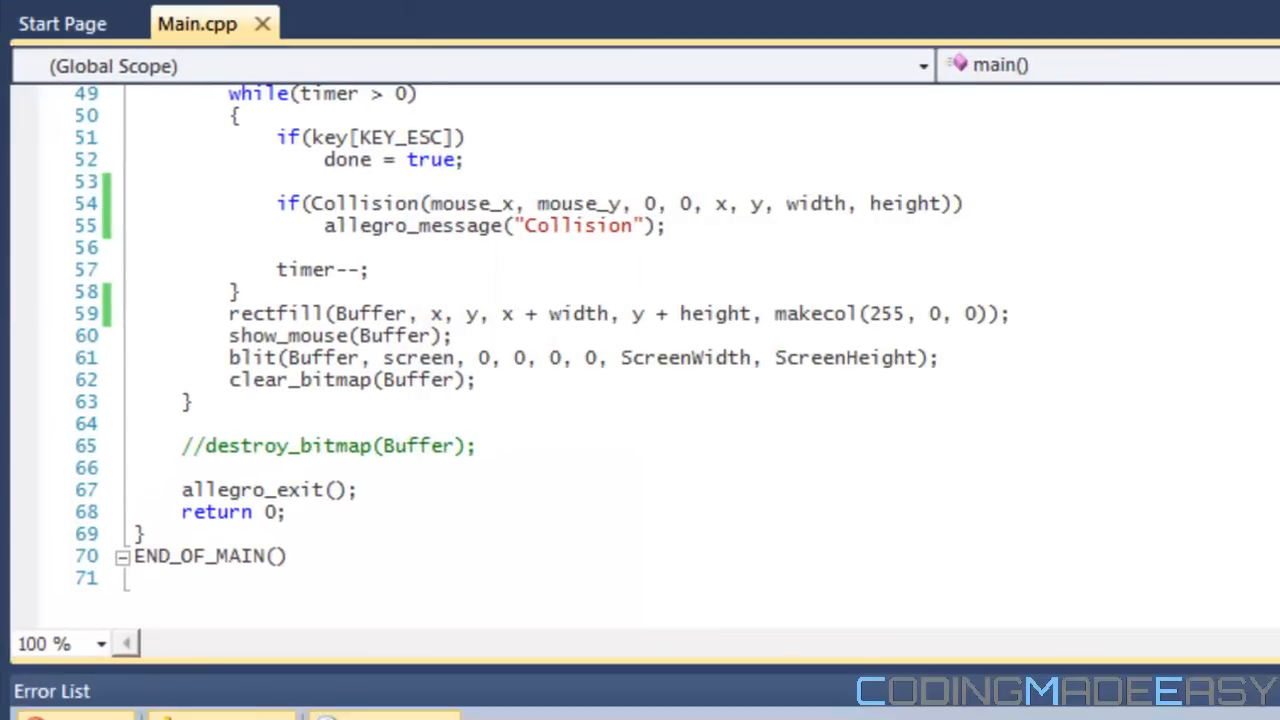
Step: Scroll up to the box declaration at 100,100 sized 10 by 10 and bring up the Debug menu
{"action": "scroll", "scroll_direction": "up", "scroll_amount": 3}
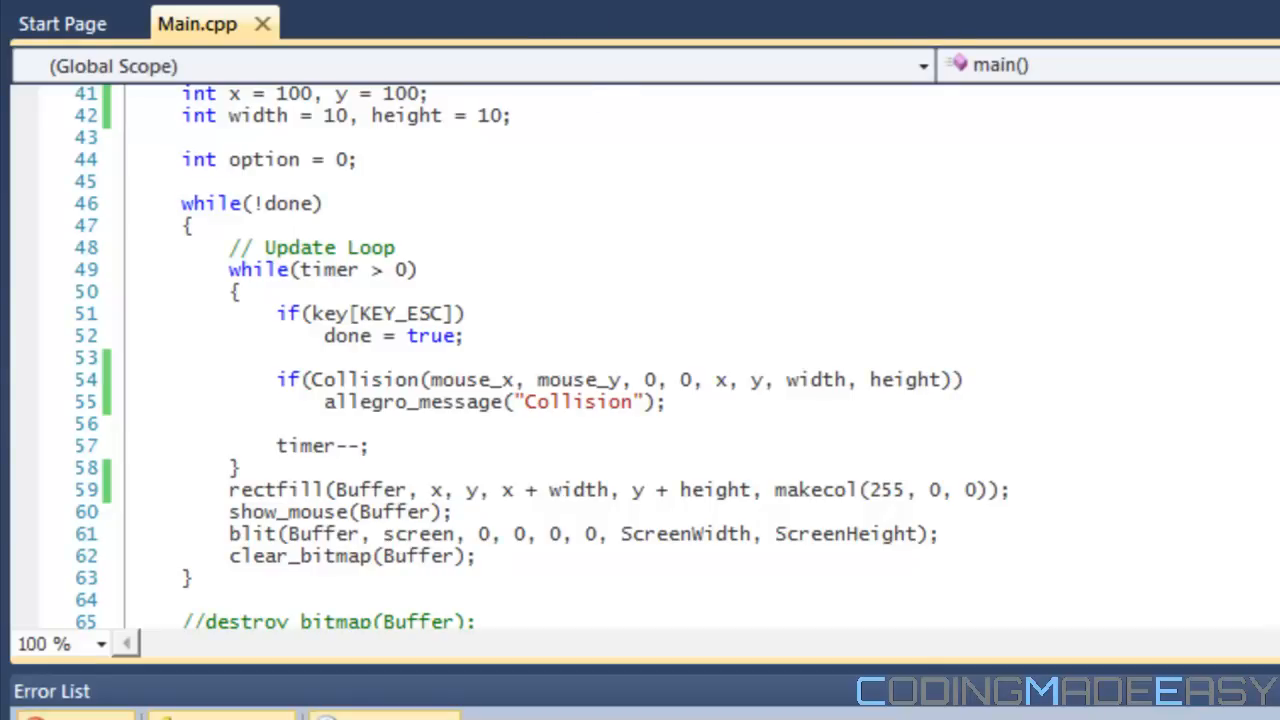
{"action": "left_click", "coordinate": [600, 4]}
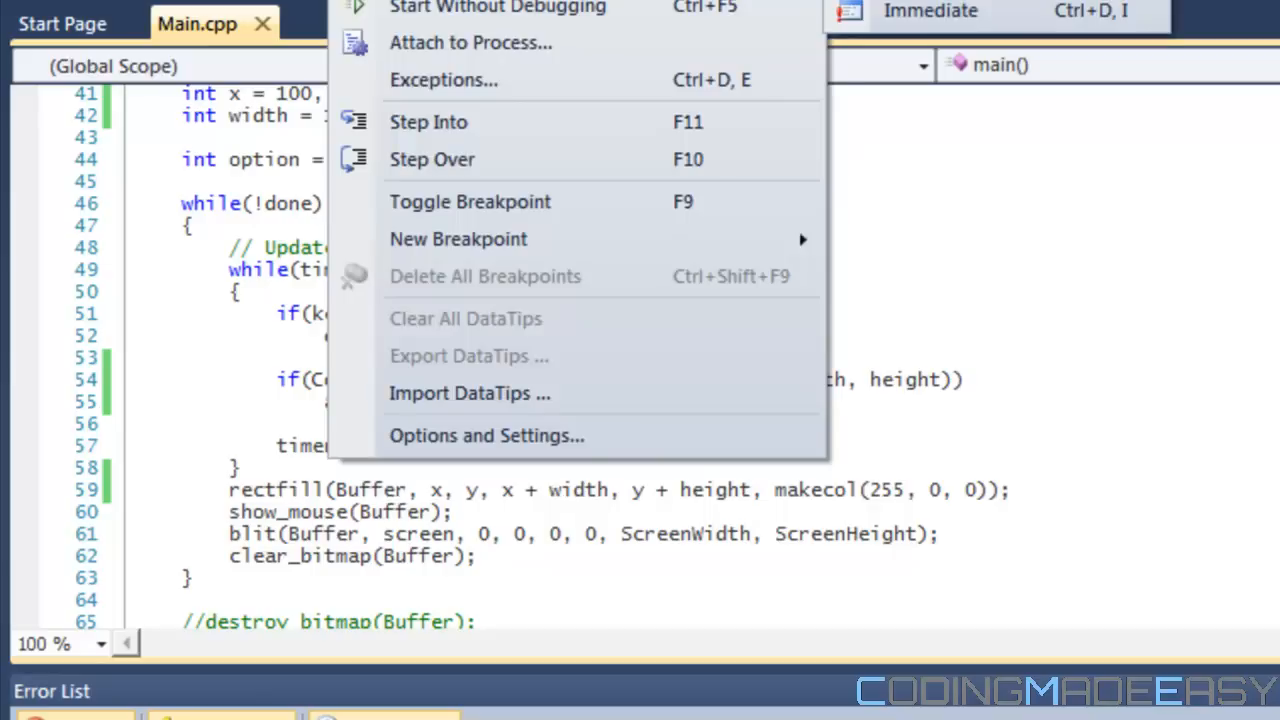